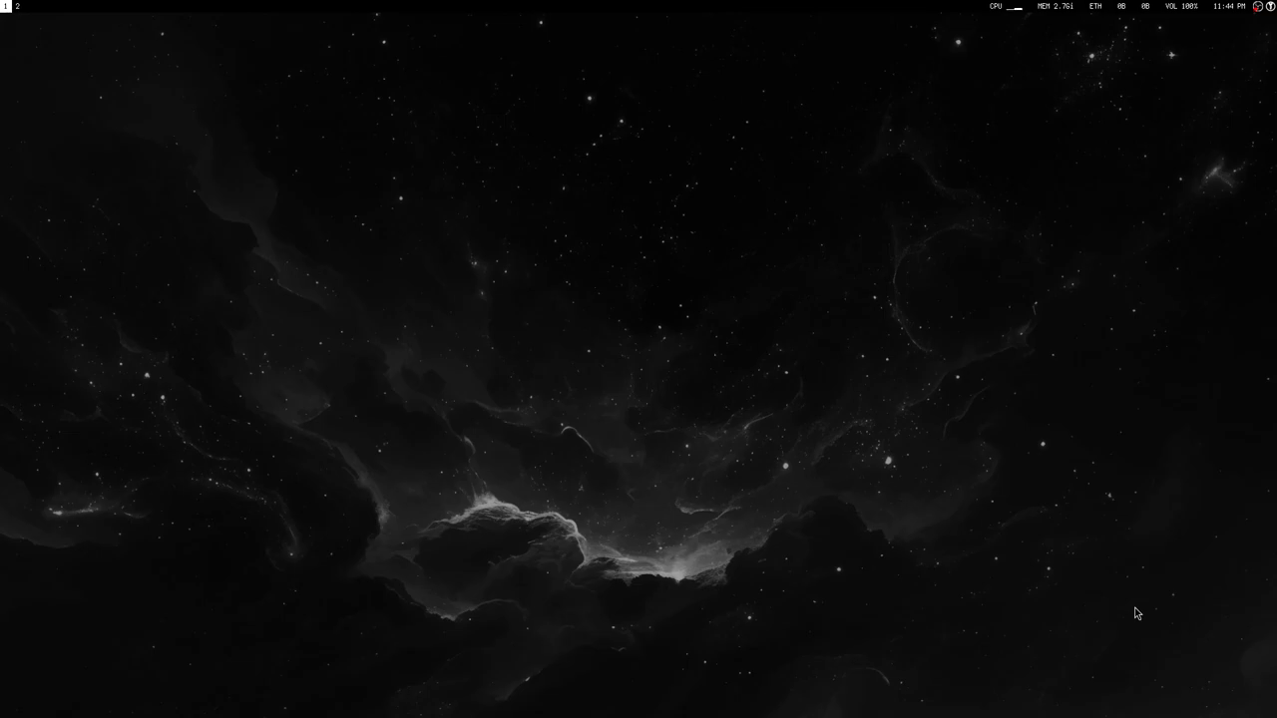
{"action": "mouse_move", "coordinate": [1146, 596]}
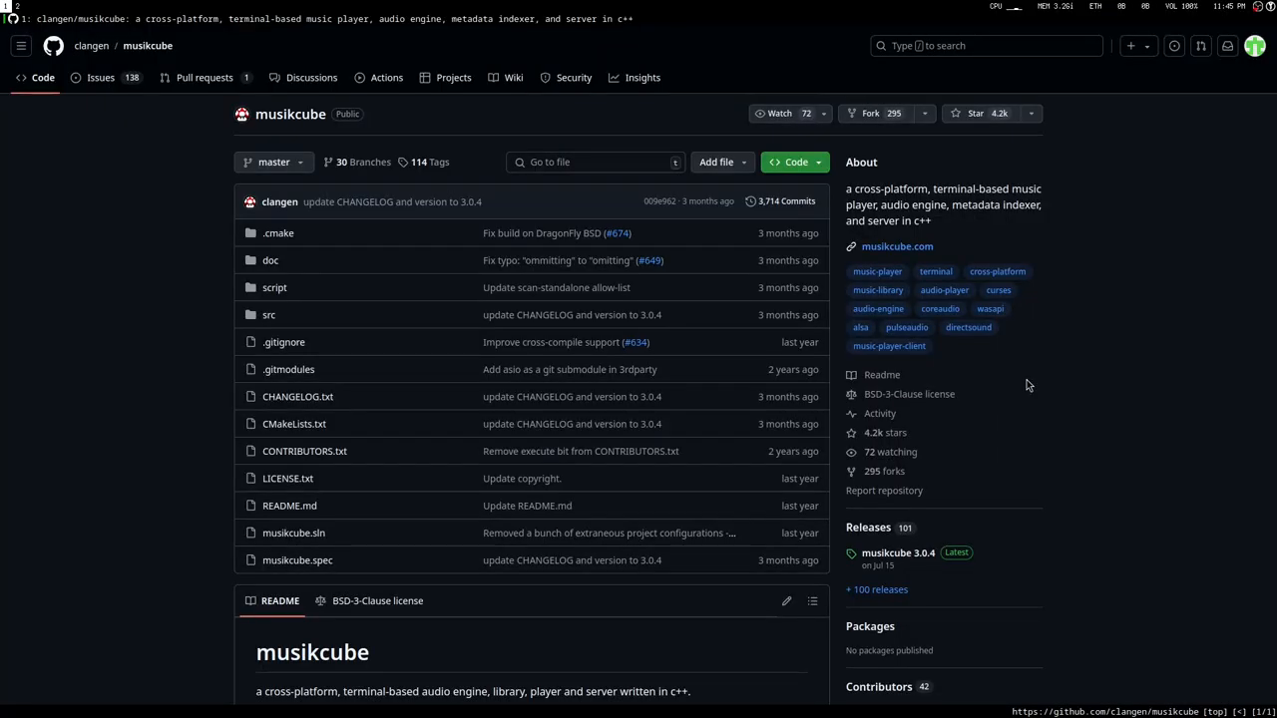
{"action": "mouse_move", "coordinate": [140, 140]}
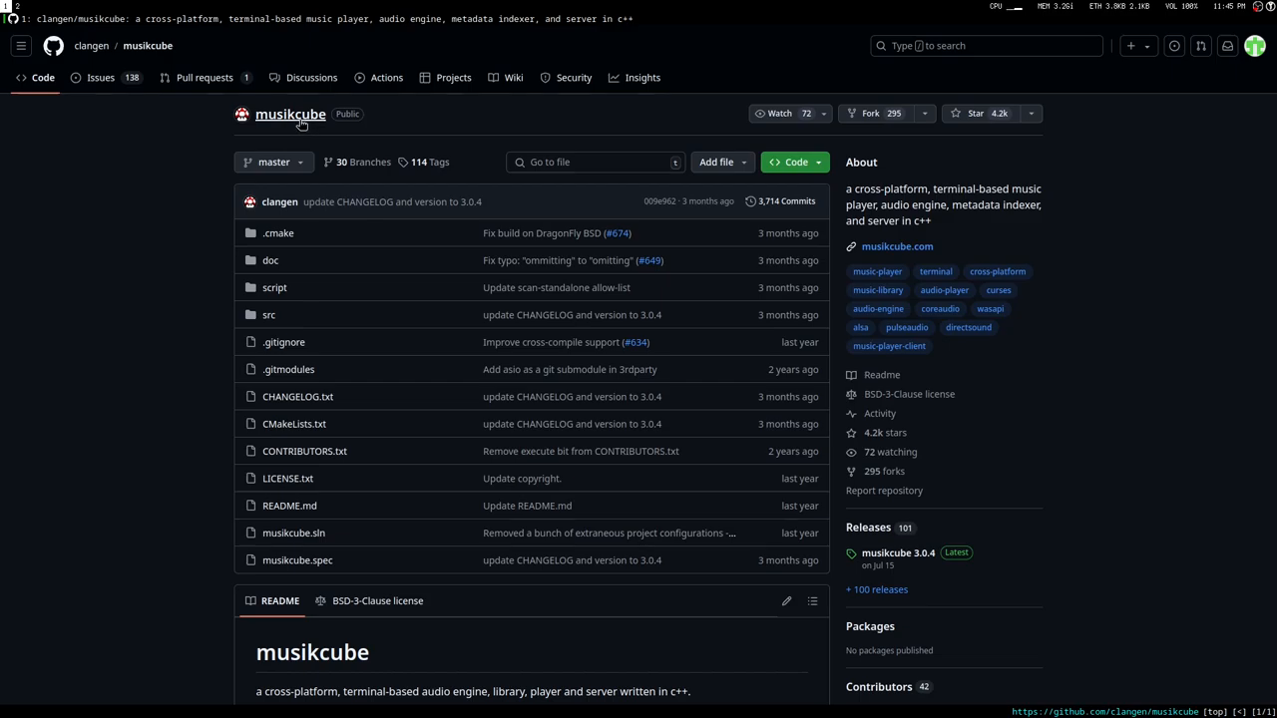
{"action": "mouse_move", "coordinate": [267, 134]}
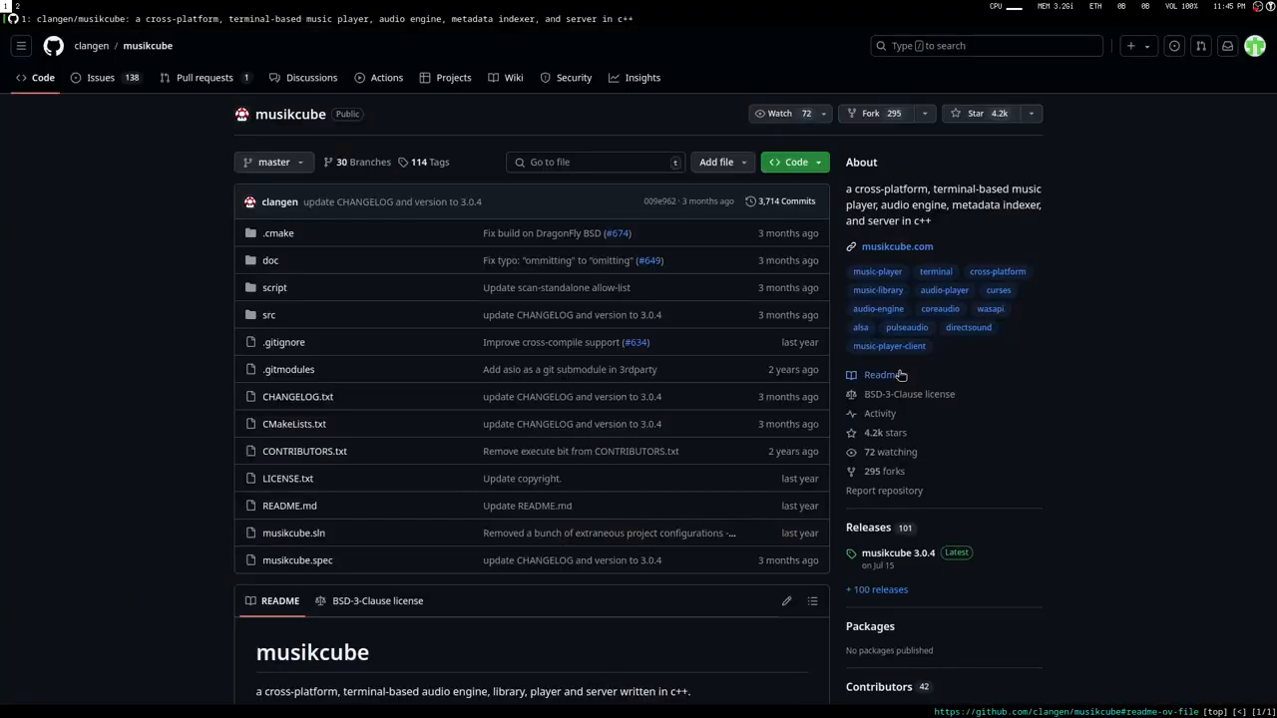
Scroll the musikcube GitHub page down to the Releases section.
{"action": "scroll", "scroll_direction": "down", "scroll_amount": 3}
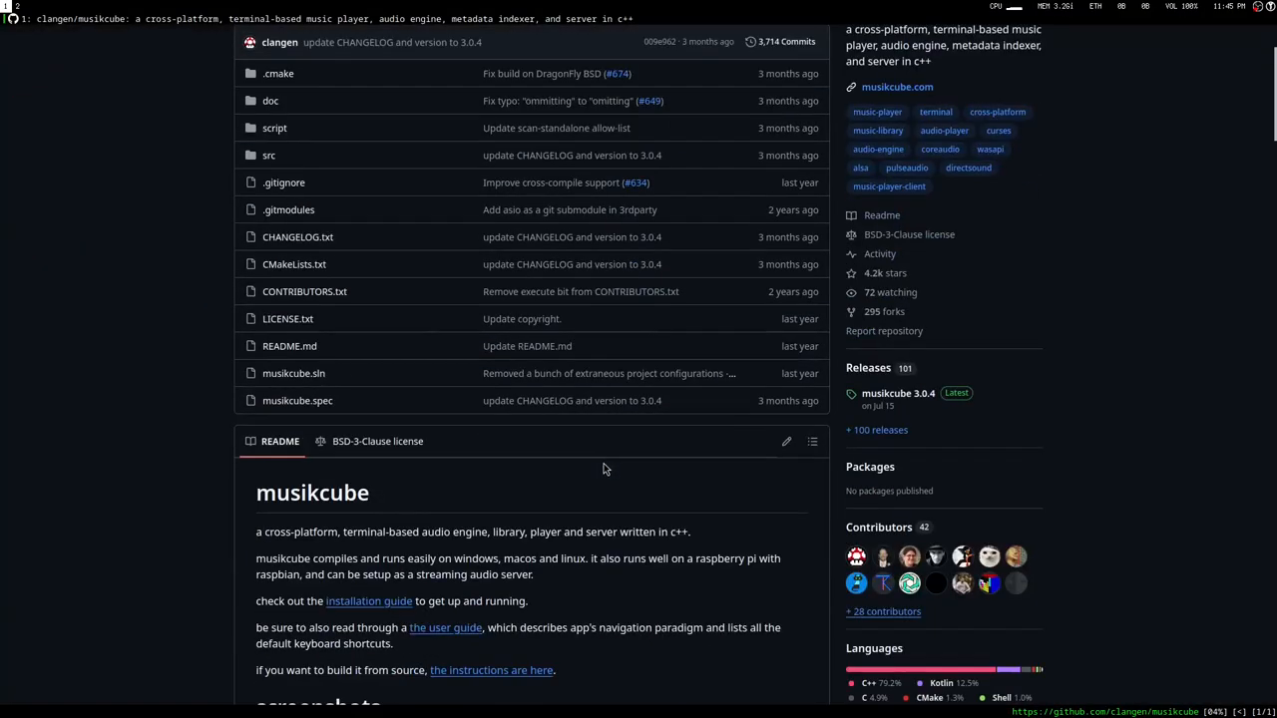
{"action": "scroll", "scroll_direction": "down", "scroll_amount": 3}
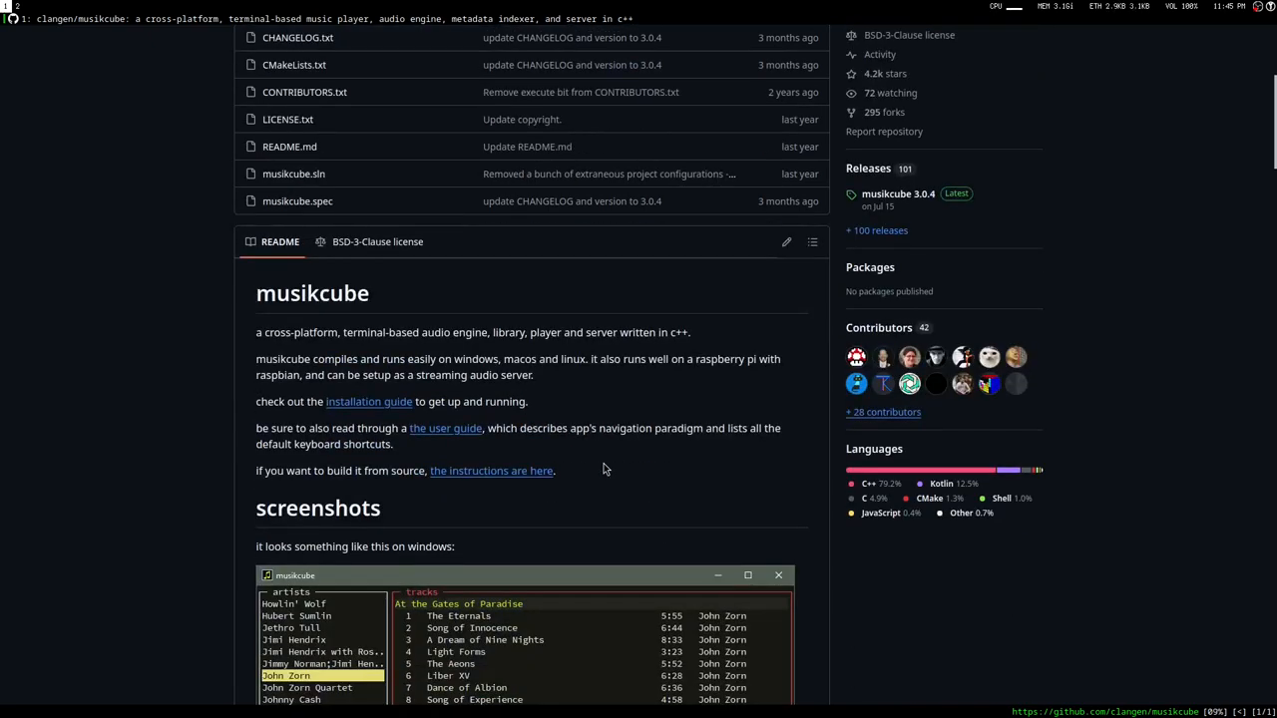
{"action": "scroll", "scroll_direction": "down", "scroll_amount": 3}
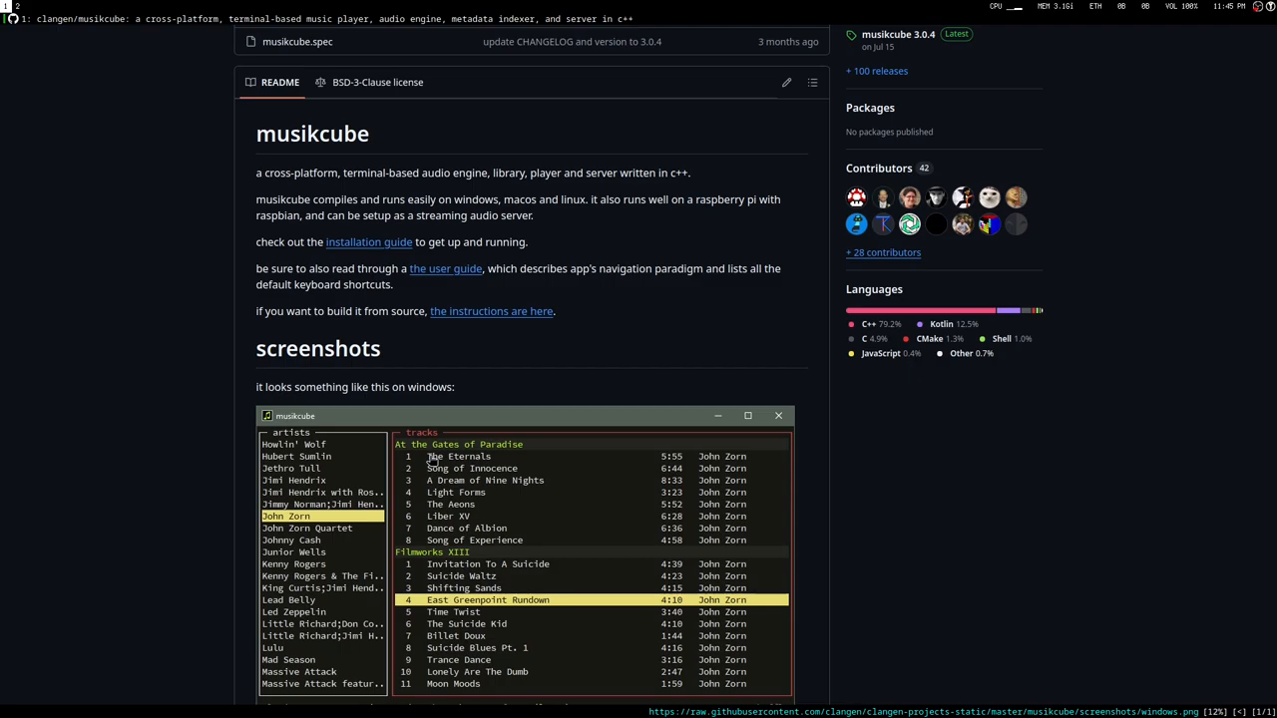
{"action": "mouse_move", "coordinate": [864, 456]}
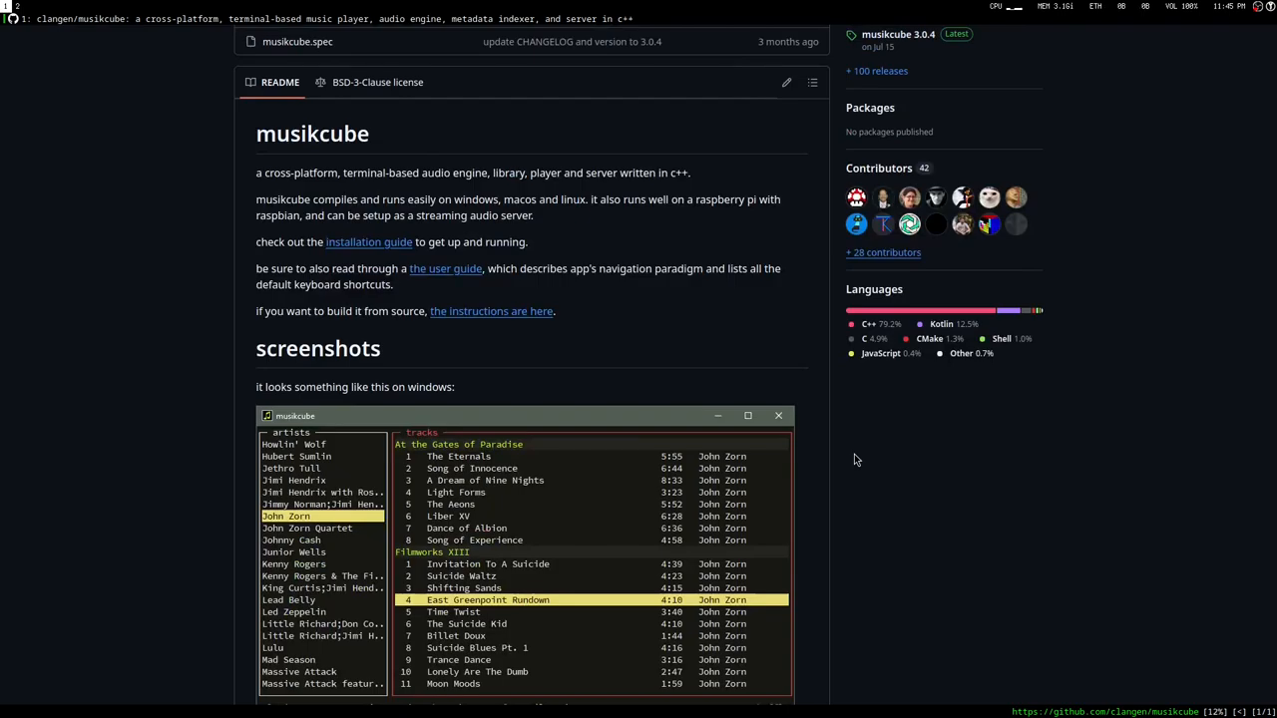
{"action": "mouse_move", "coordinate": [855, 462]}
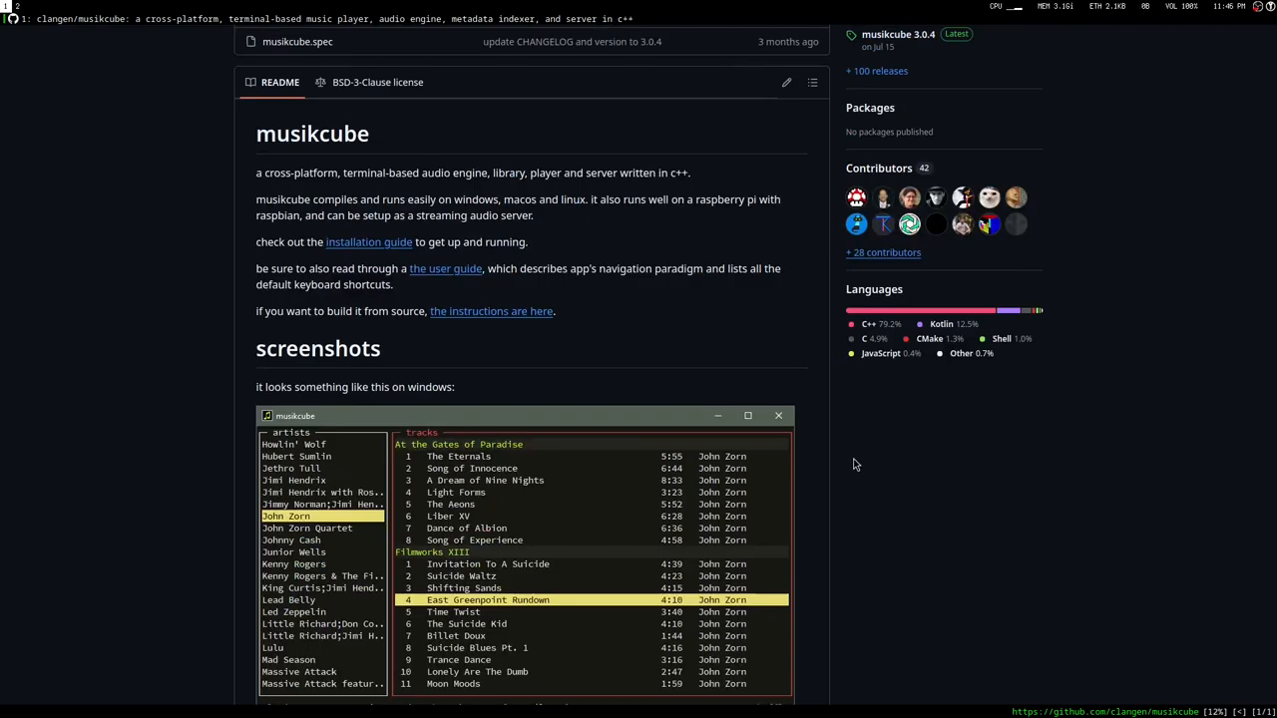
{"action": "mouse_move", "coordinate": [821, 455]}
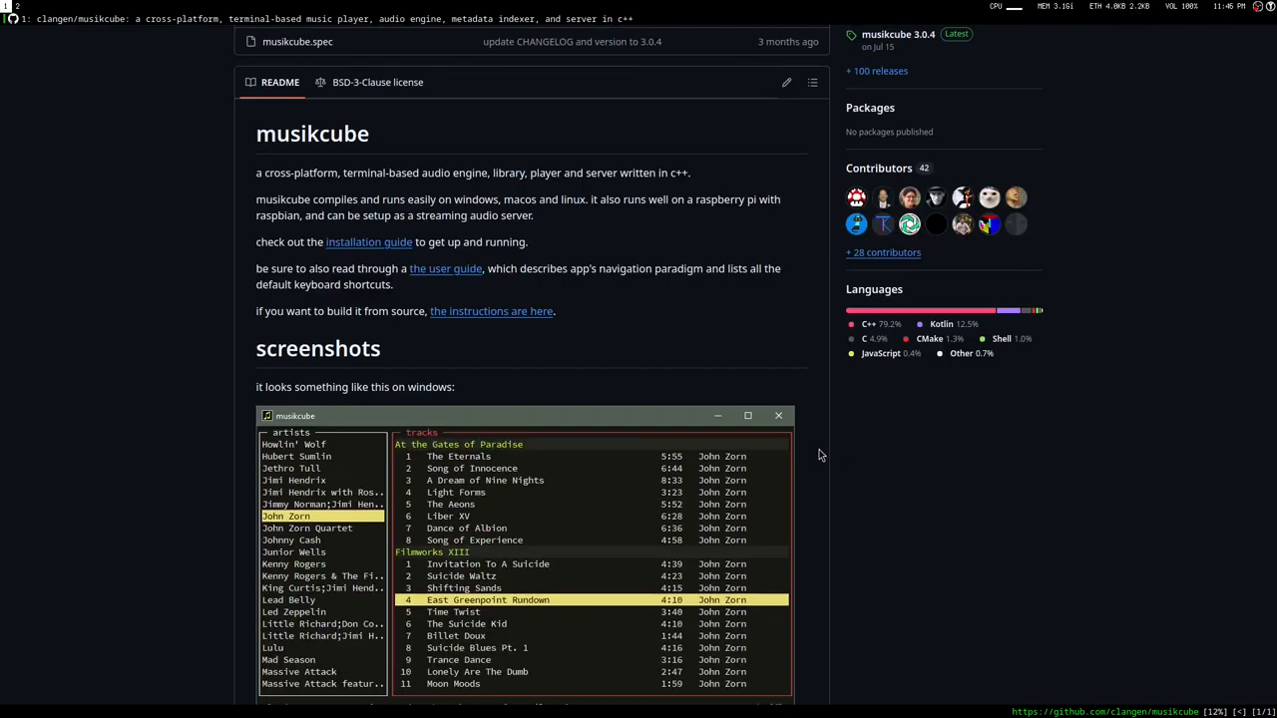
{"action": "scroll", "scroll_direction": "down", "scroll_amount": 3}
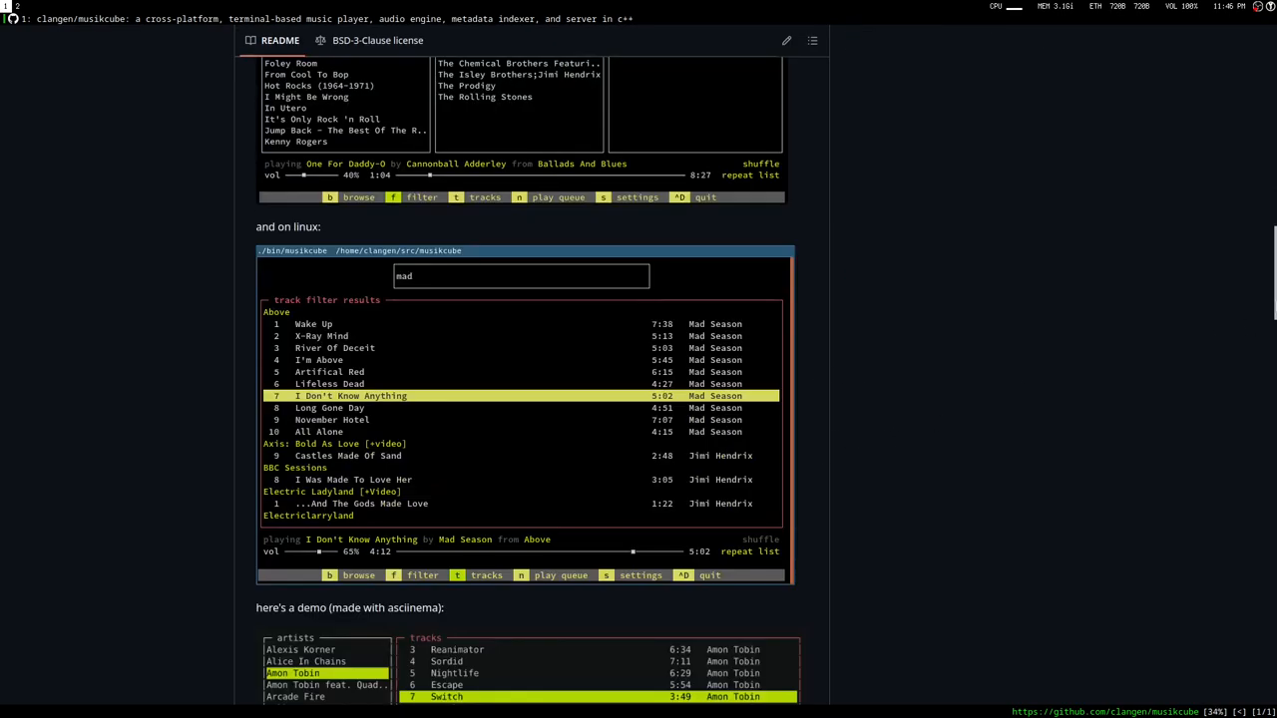
{"action": "scroll", "scroll_direction": "down", "scroll_amount": 3}
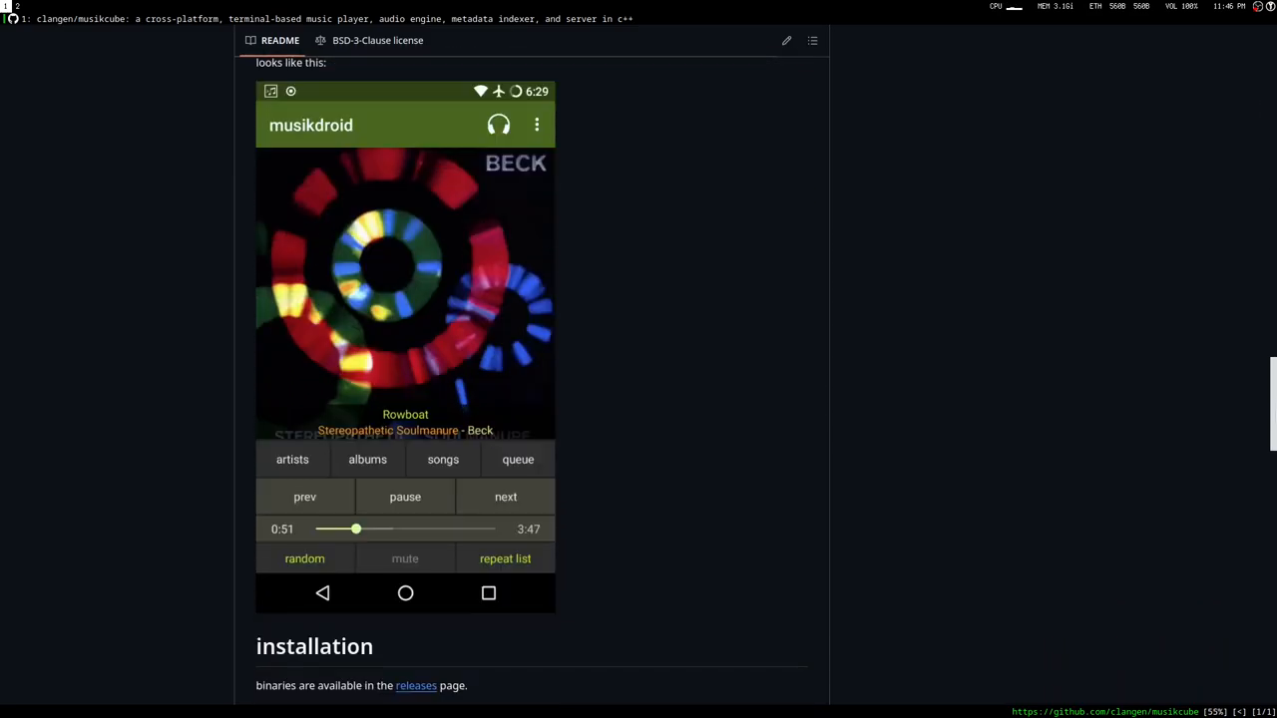
{"action": "scroll", "scroll_direction": "down", "scroll_amount": 3}
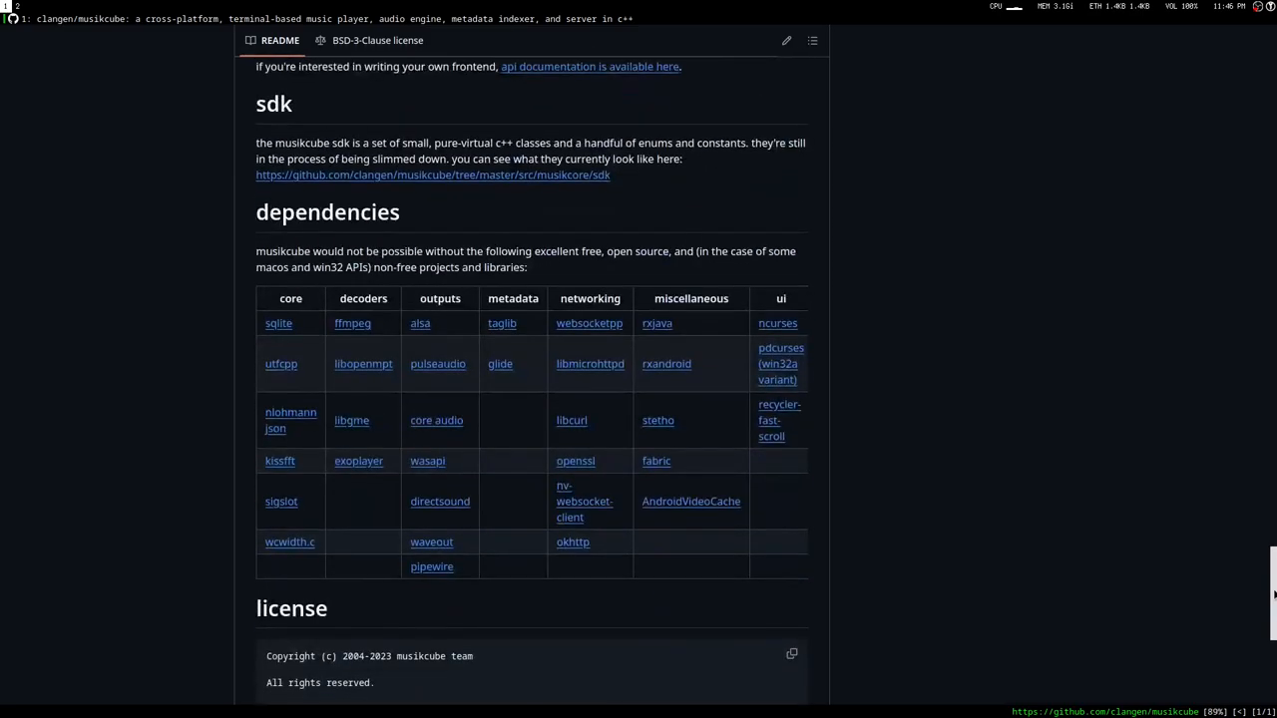
{"action": "scroll", "scroll_direction": "up", "scroll_amount": 3}
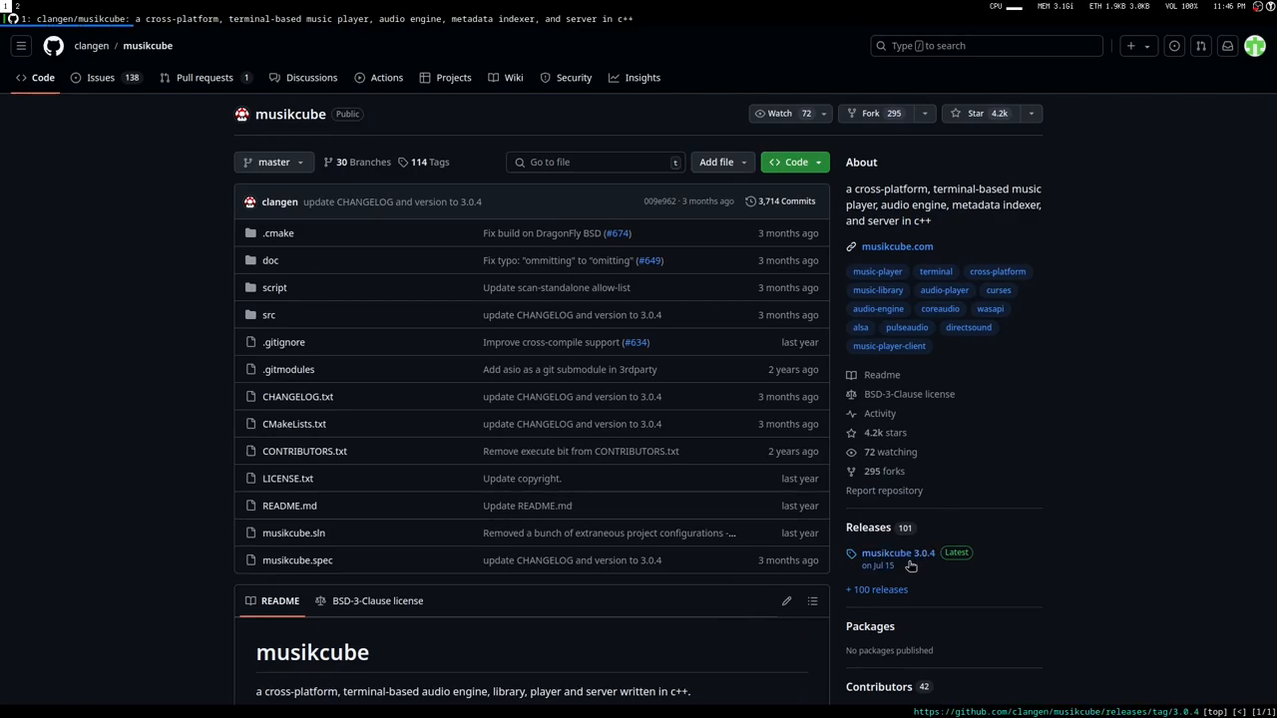
Open the musikcube 3.0.4 release and scroll to its download assets.
{"action": "left_click", "coordinate": [898, 553]}
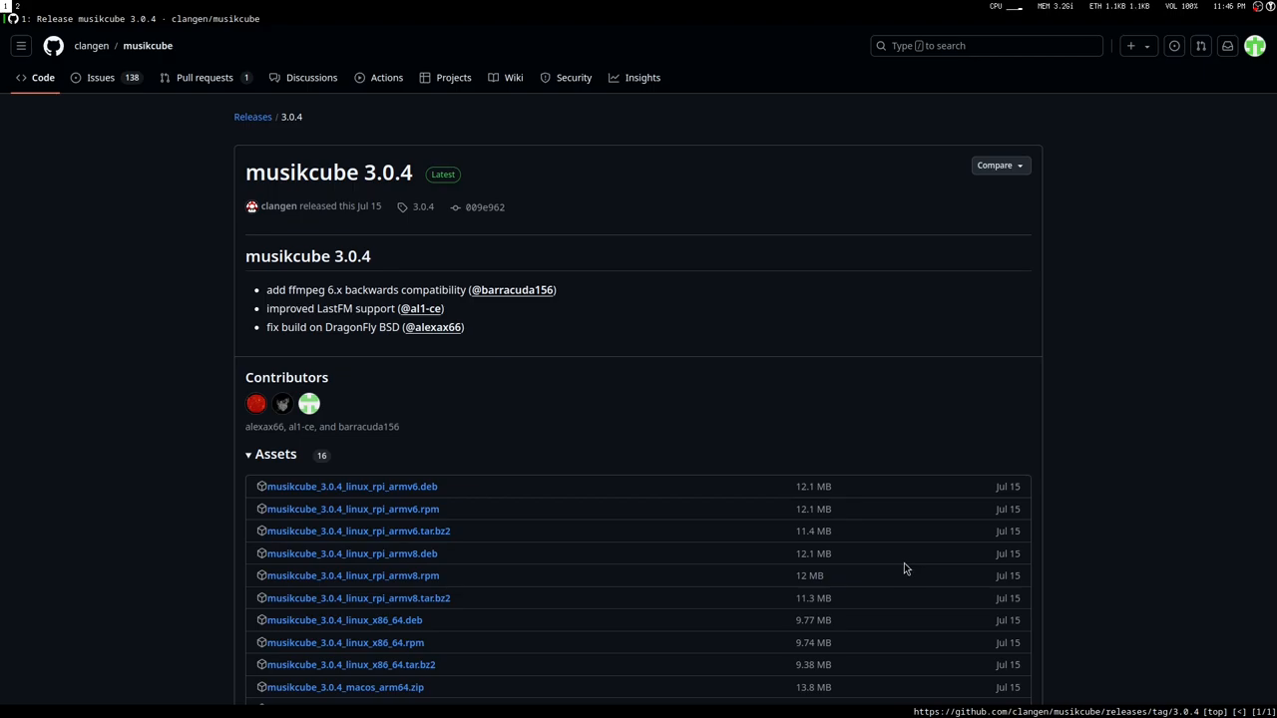
{"action": "scroll", "scroll_direction": "down", "scroll_amount": 3}
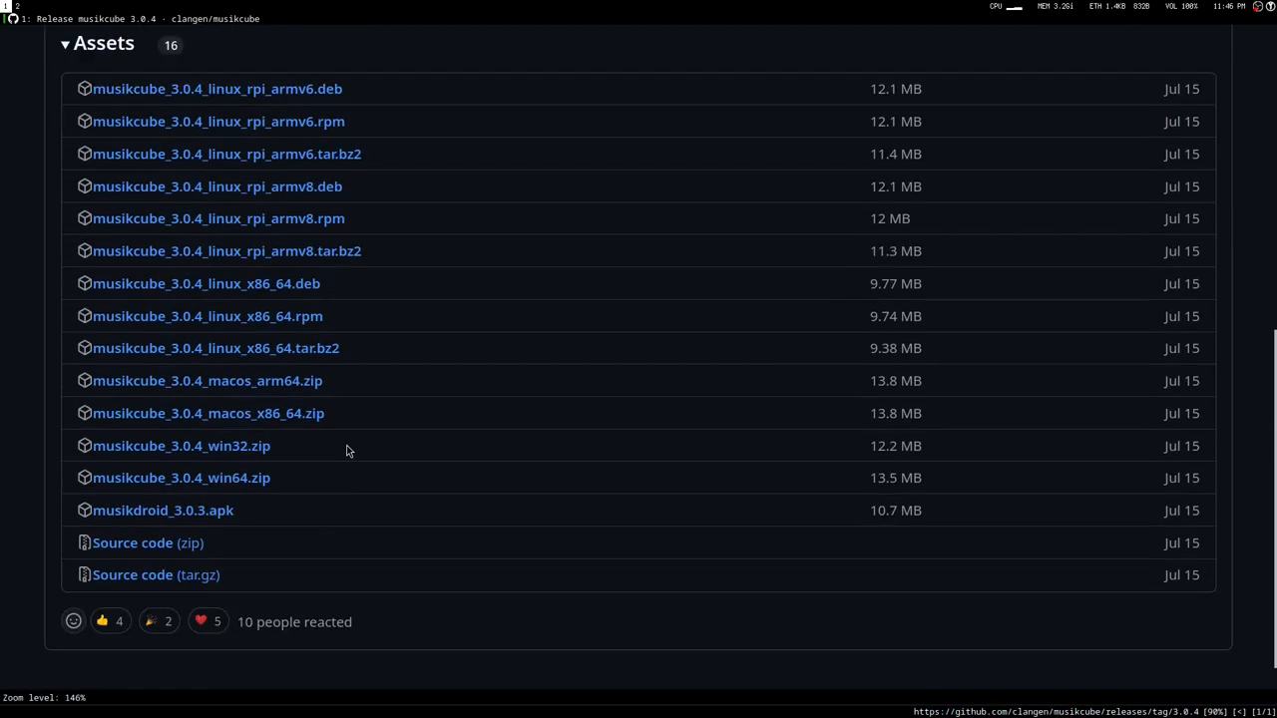
{"action": "mouse_move", "coordinate": [207, 317]}
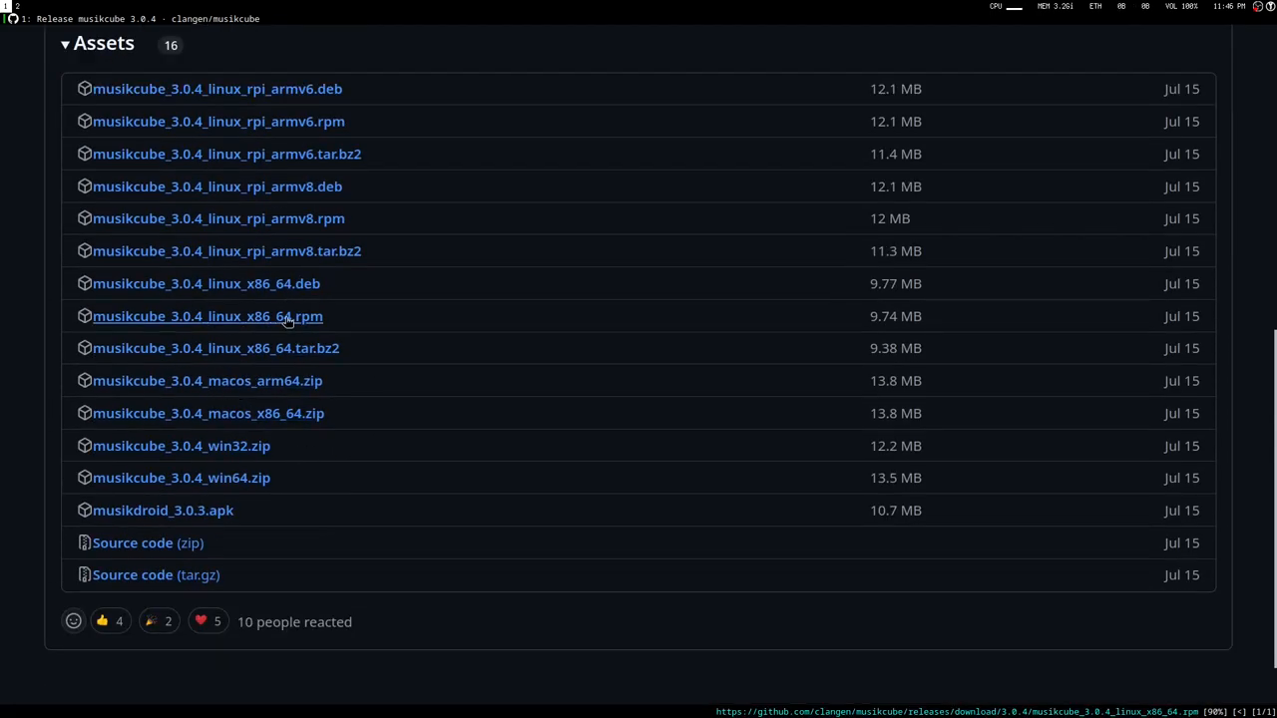
{"action": "mouse_move", "coordinate": [216, 348]}
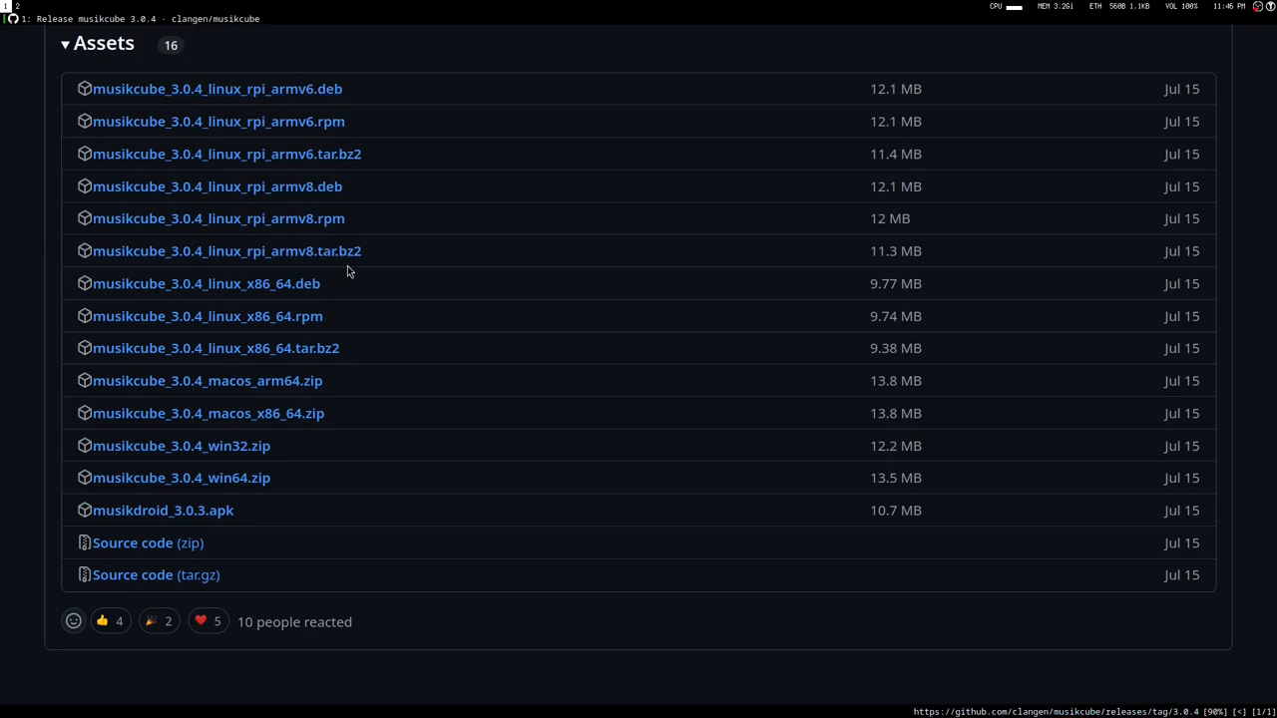
{"action": "scroll", "scroll_direction": "up", "scroll_amount": 3}
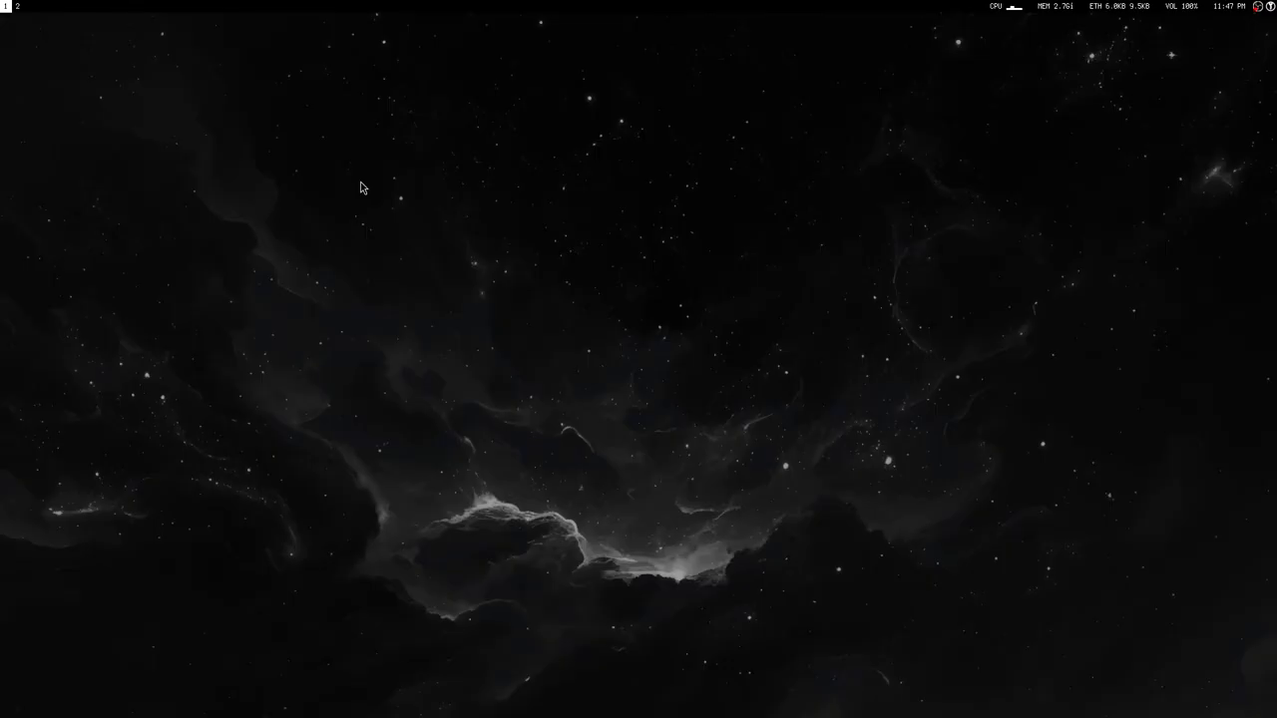
Search AUR packages for 'musik', listing musikcube variants with musikcube-bin installed.
{"action": "type", "text": "ala"}
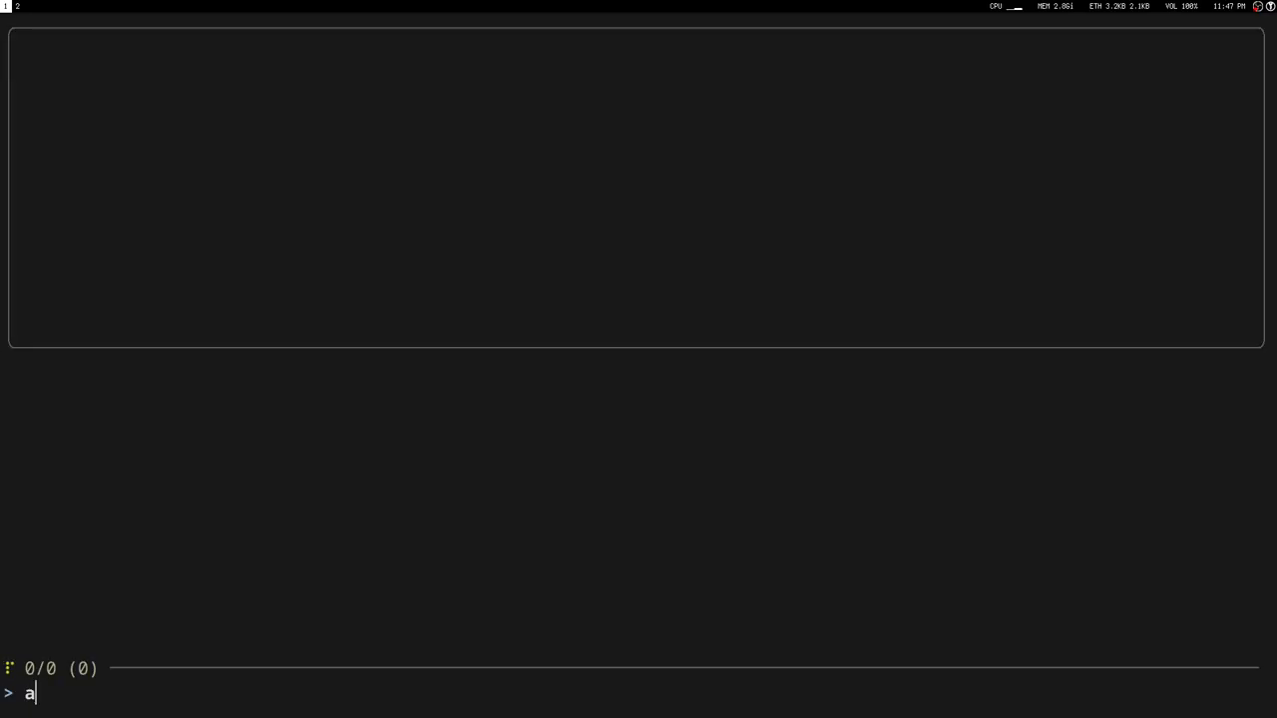
{"action": "type", "text": "musik"}
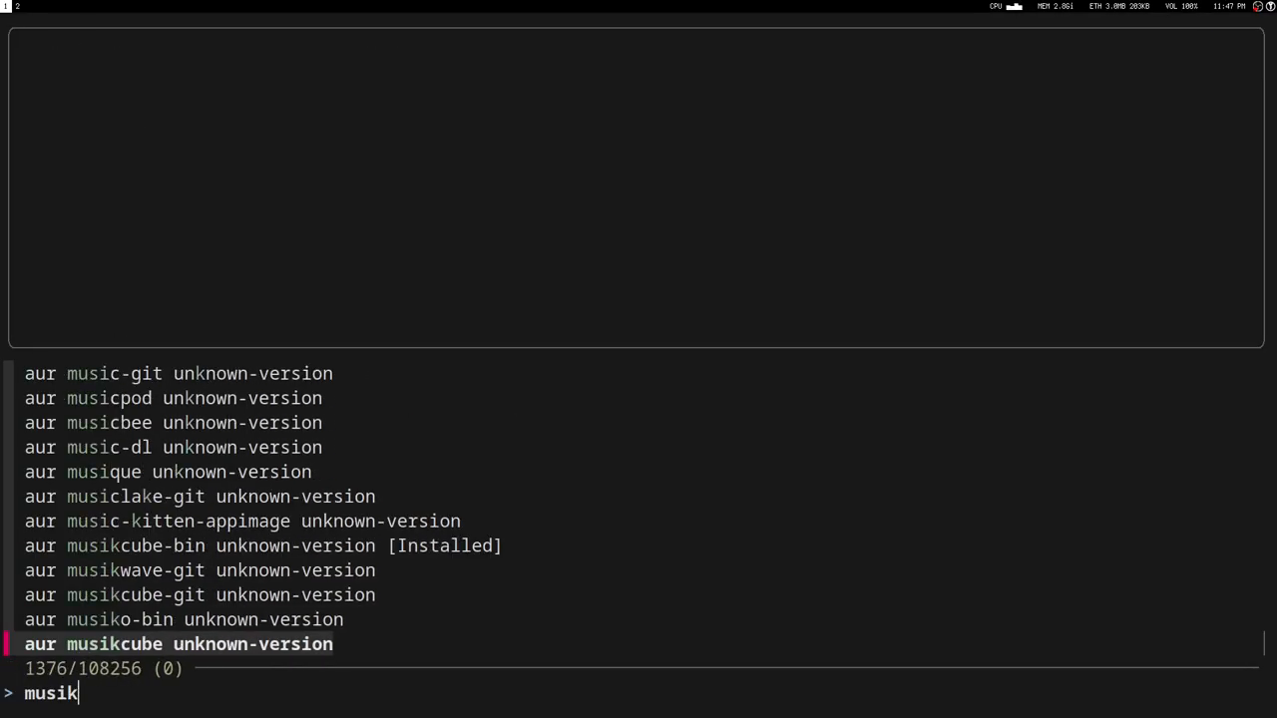
{"action": "key", "text": "up"}
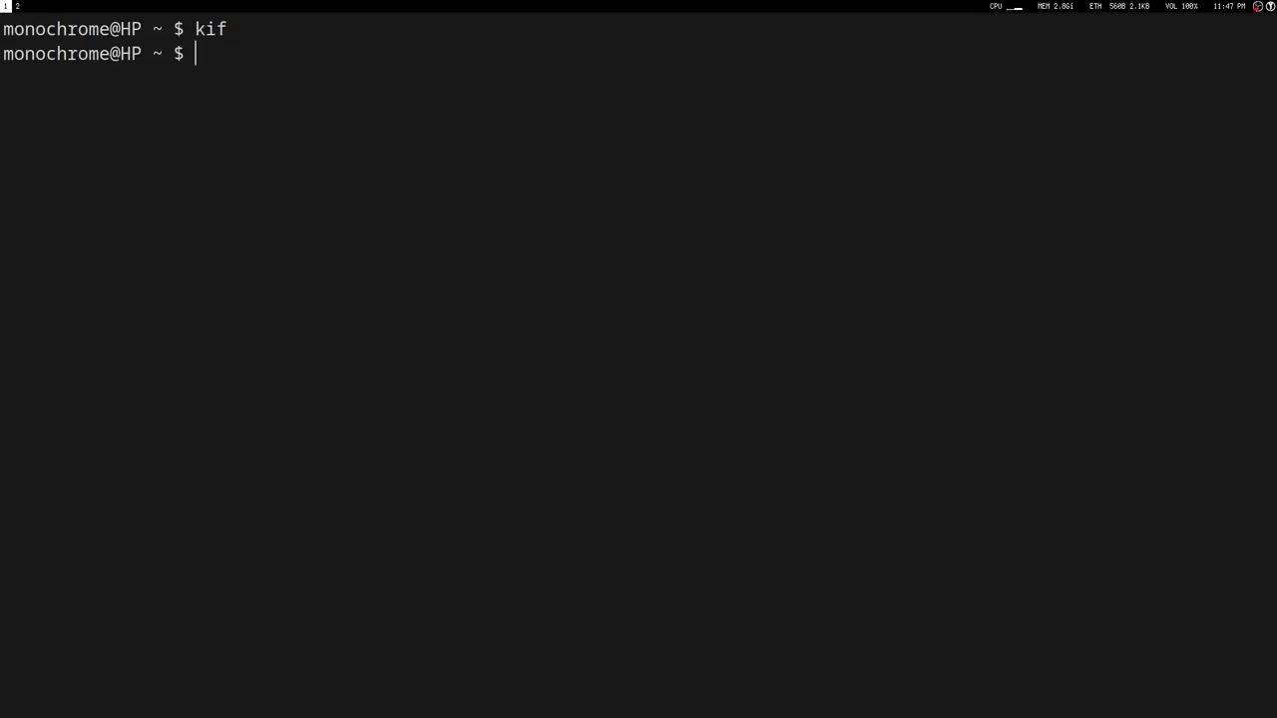
Launch musikcube from the terminal, showing the artist library with 'Monochrome' paused.
{"action": "type", "text": "mus"}
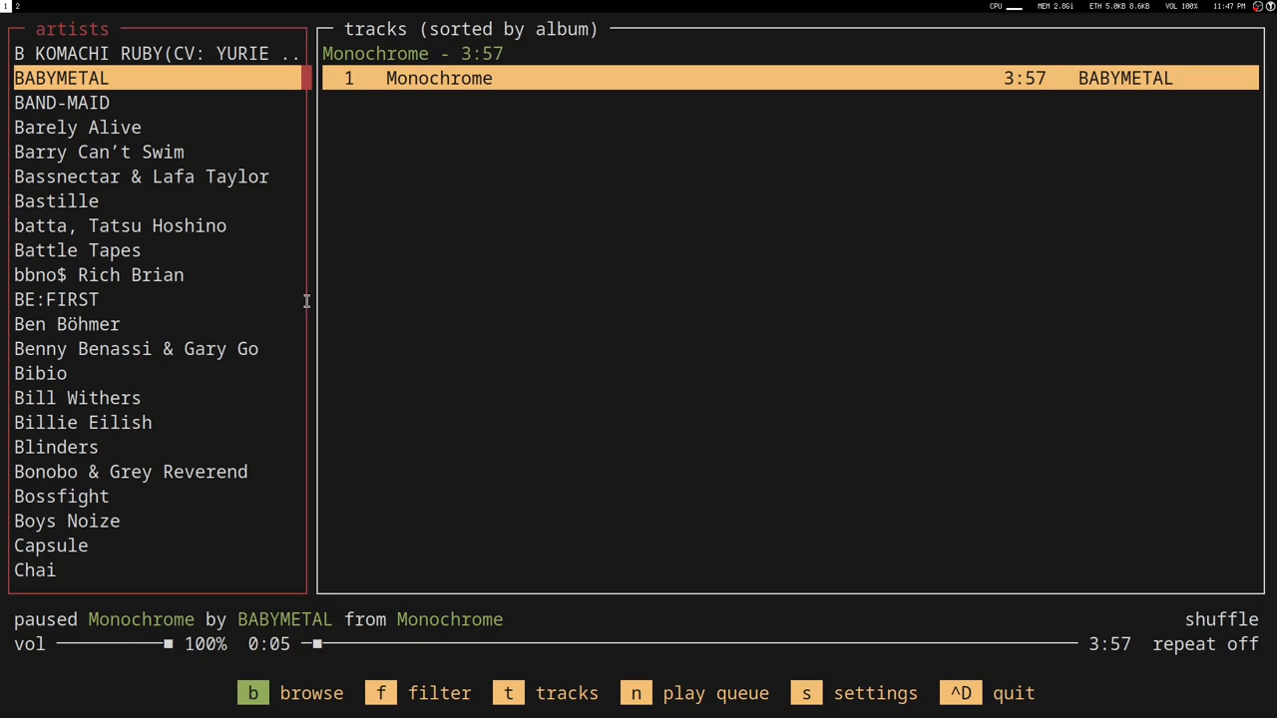
{"action": "mouse_move", "coordinate": [759, 640]}
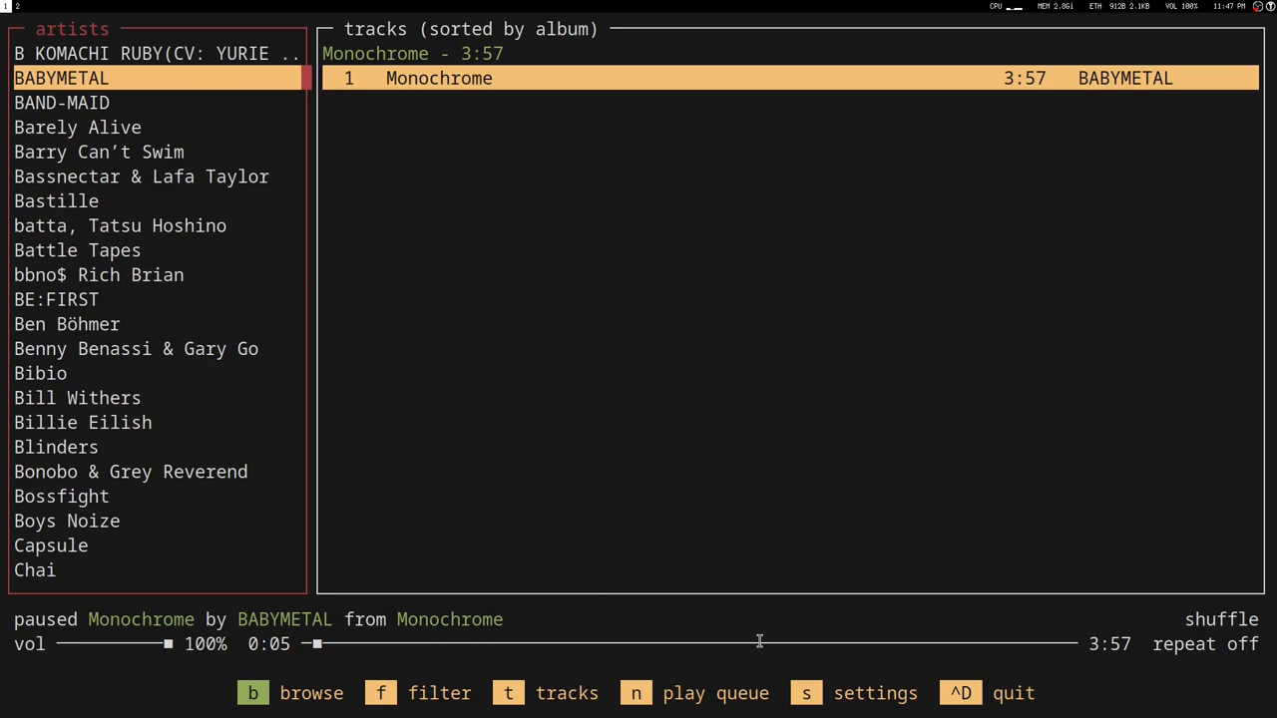
{"action": "mouse_move", "coordinate": [866, 686]}
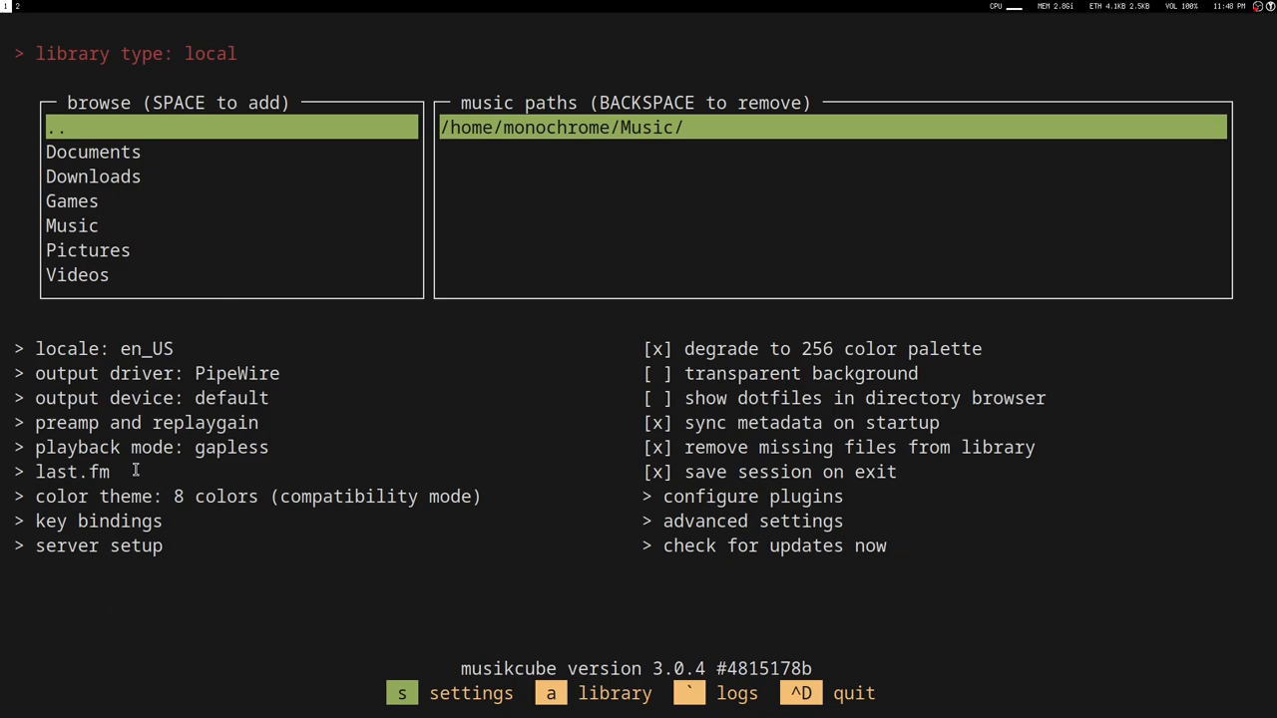
{"action": "mouse_move", "coordinate": [92, 127]}
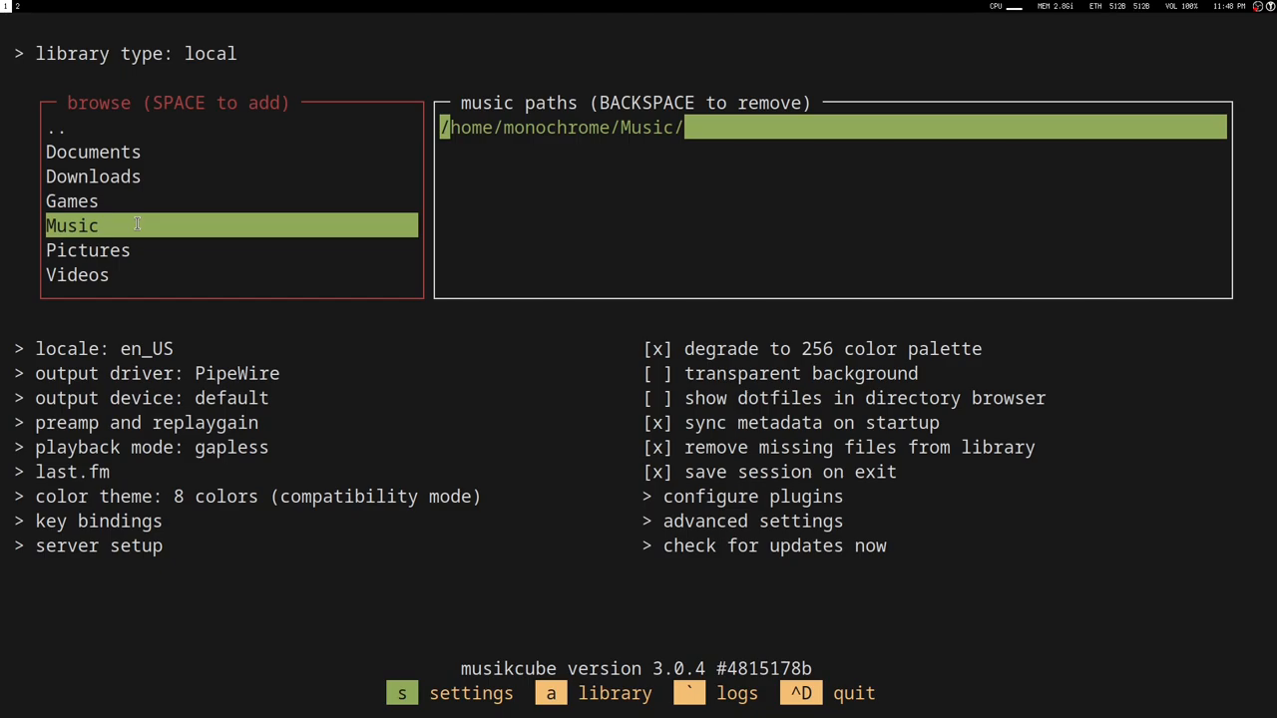
{"action": "mouse_move", "coordinate": [150, 116]}
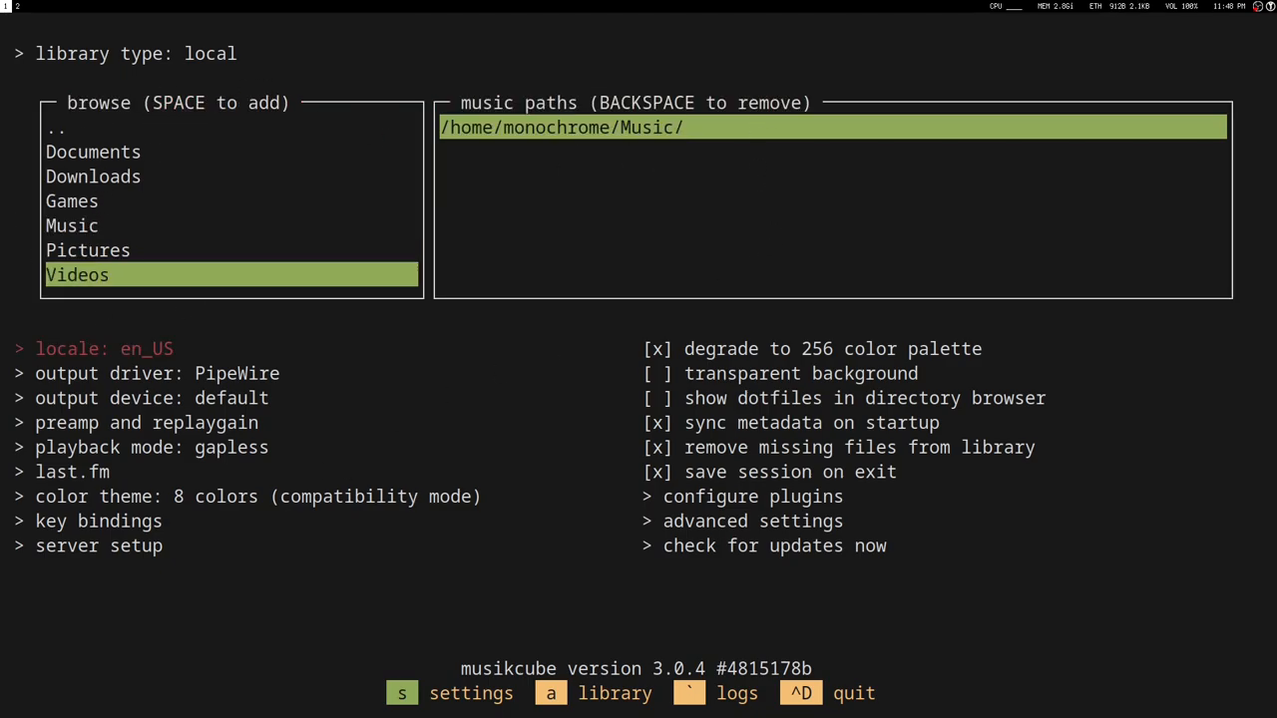
Show the settings screen with /home/monochrome/Music/ as the library path.
{"action": "left_click", "coordinate": [156, 374]}
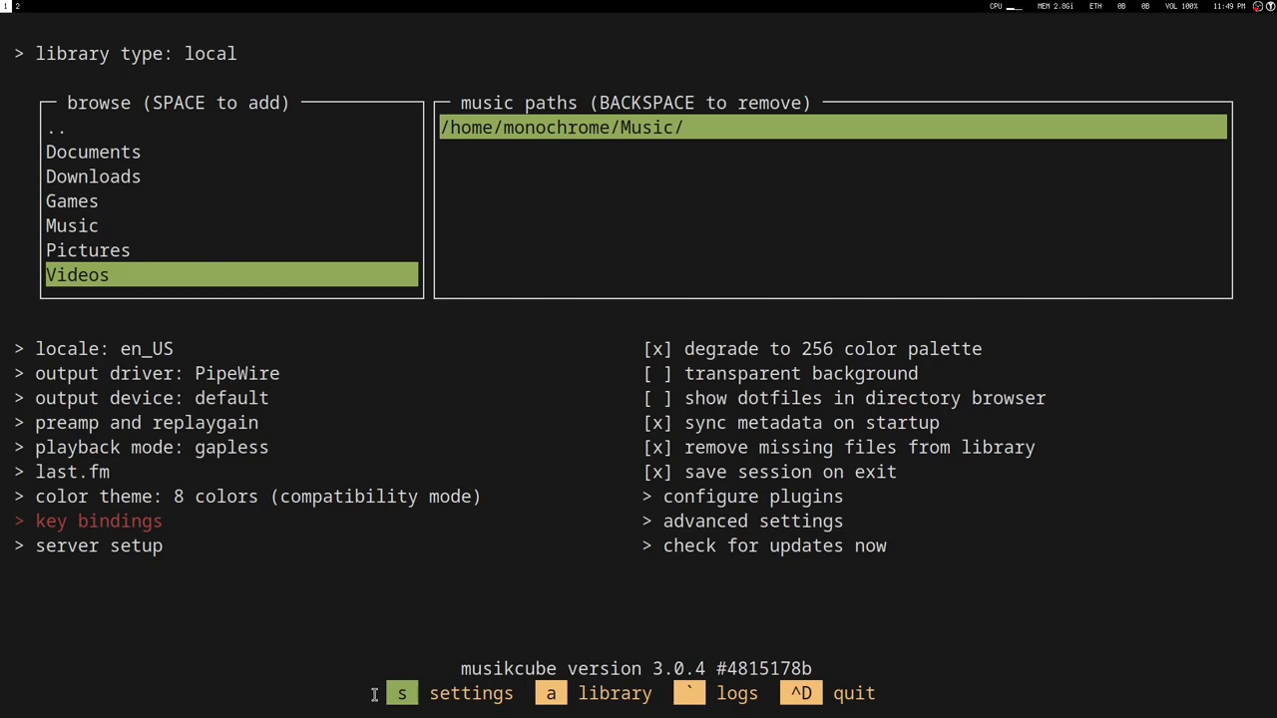
{"action": "mouse_move", "coordinate": [898, 710]}
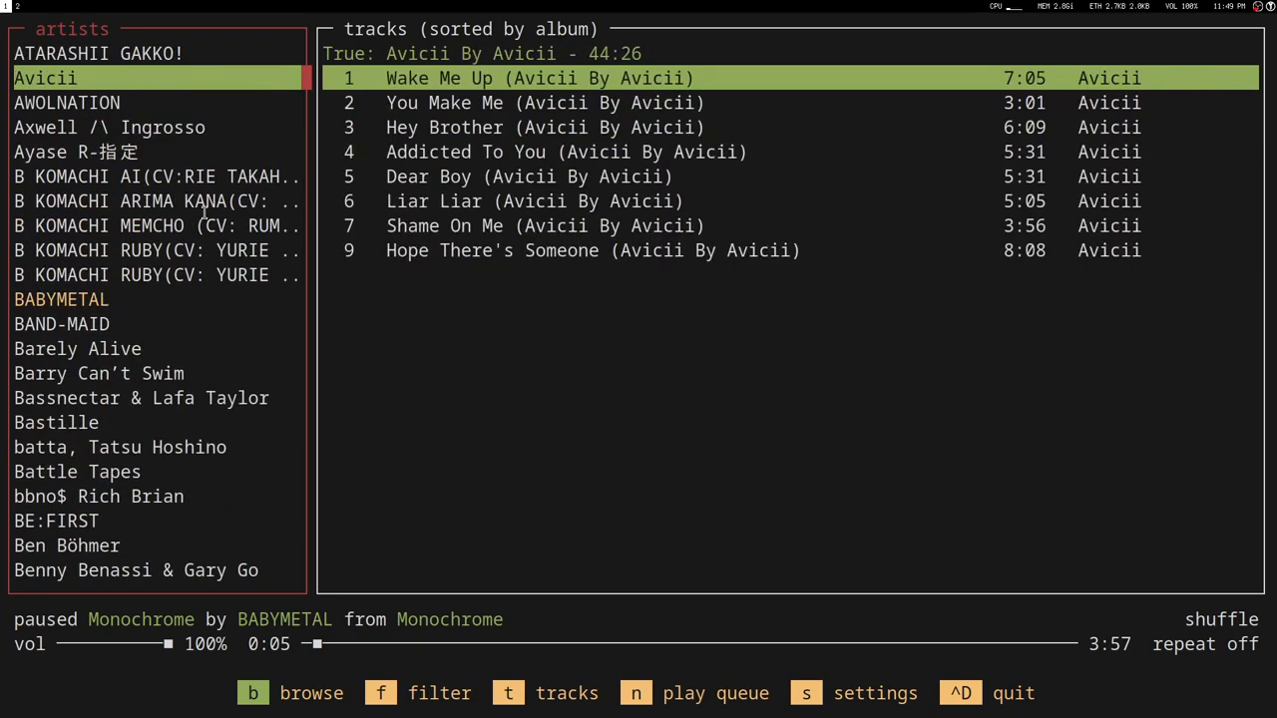
{"action": "mouse_move", "coordinate": [398, 410]}
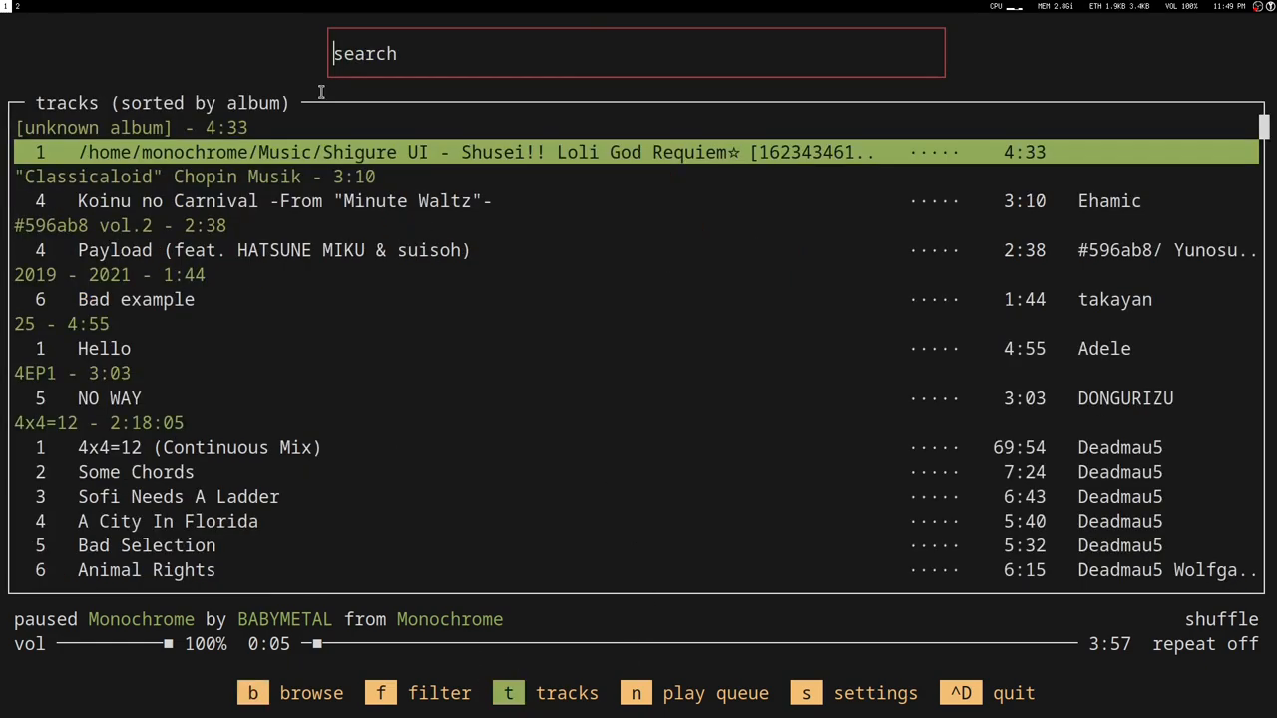
{"action": "mouse_move", "coordinate": [446, 354]}
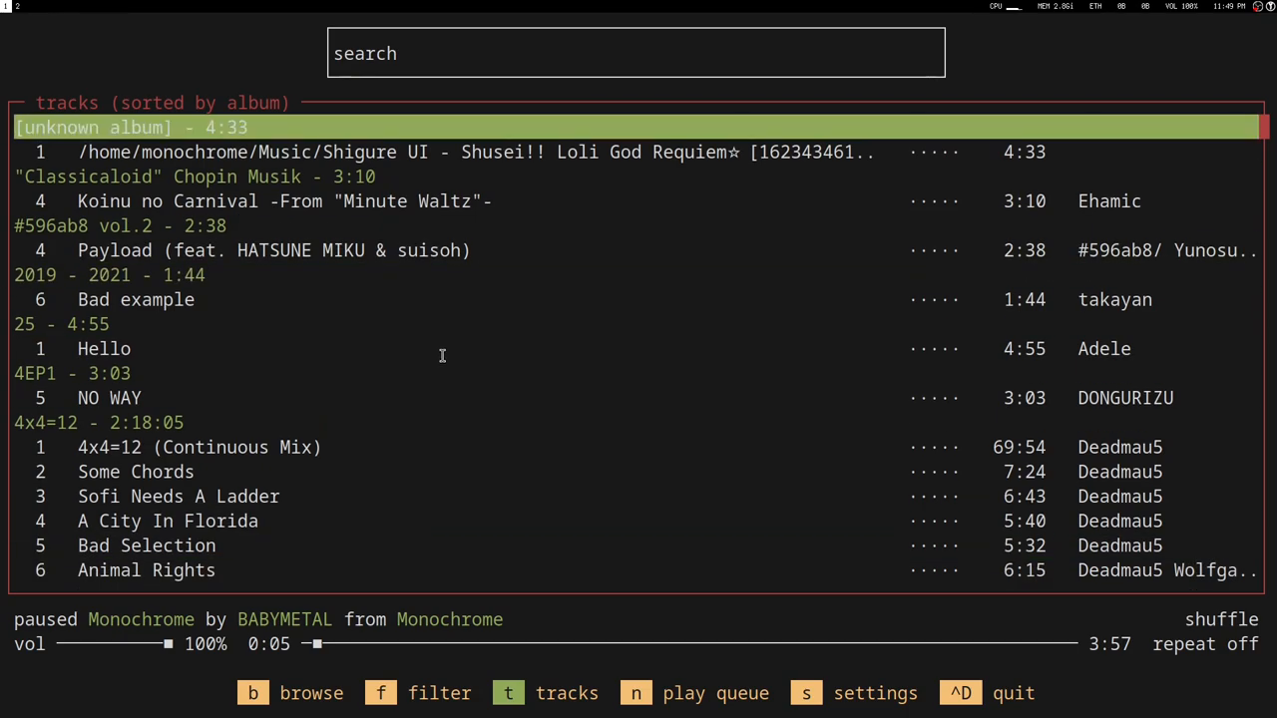
{"action": "mouse_move", "coordinate": [526, 103]}
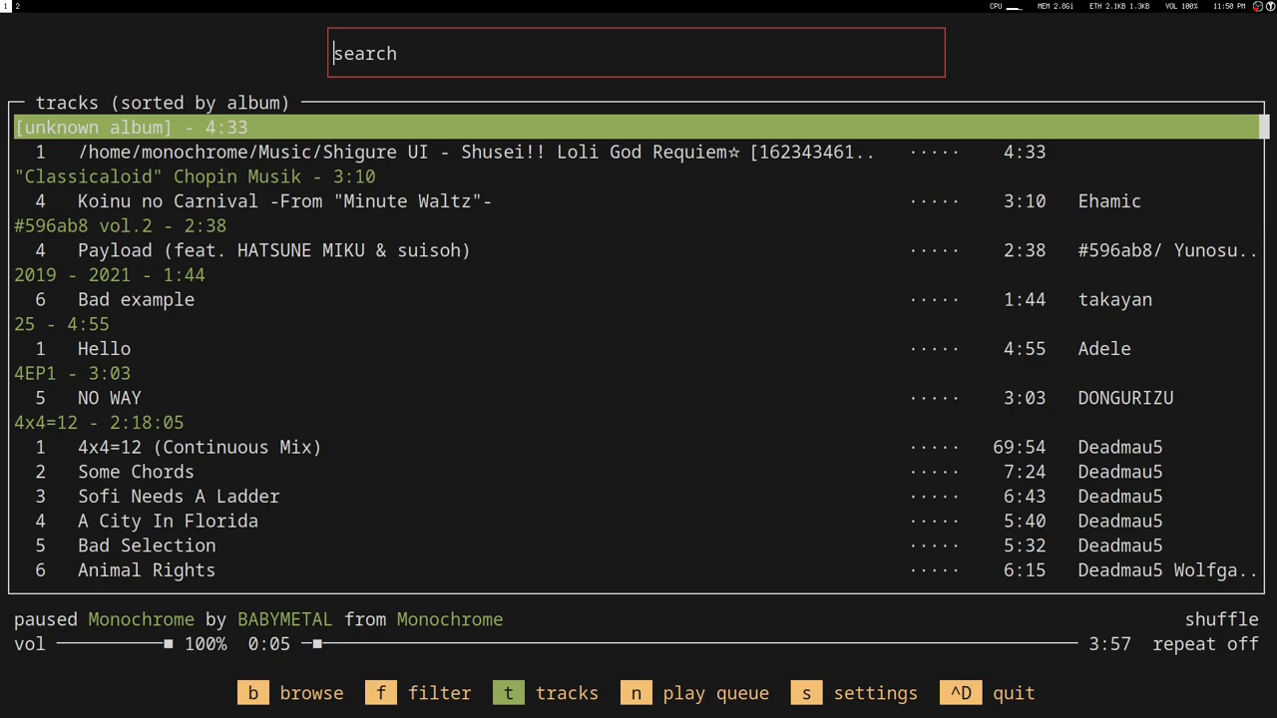
Search tracks for 'scarlet f' and play Otis McDonald's 'Scarlet Fire'.
{"action": "type", "text": "s"}
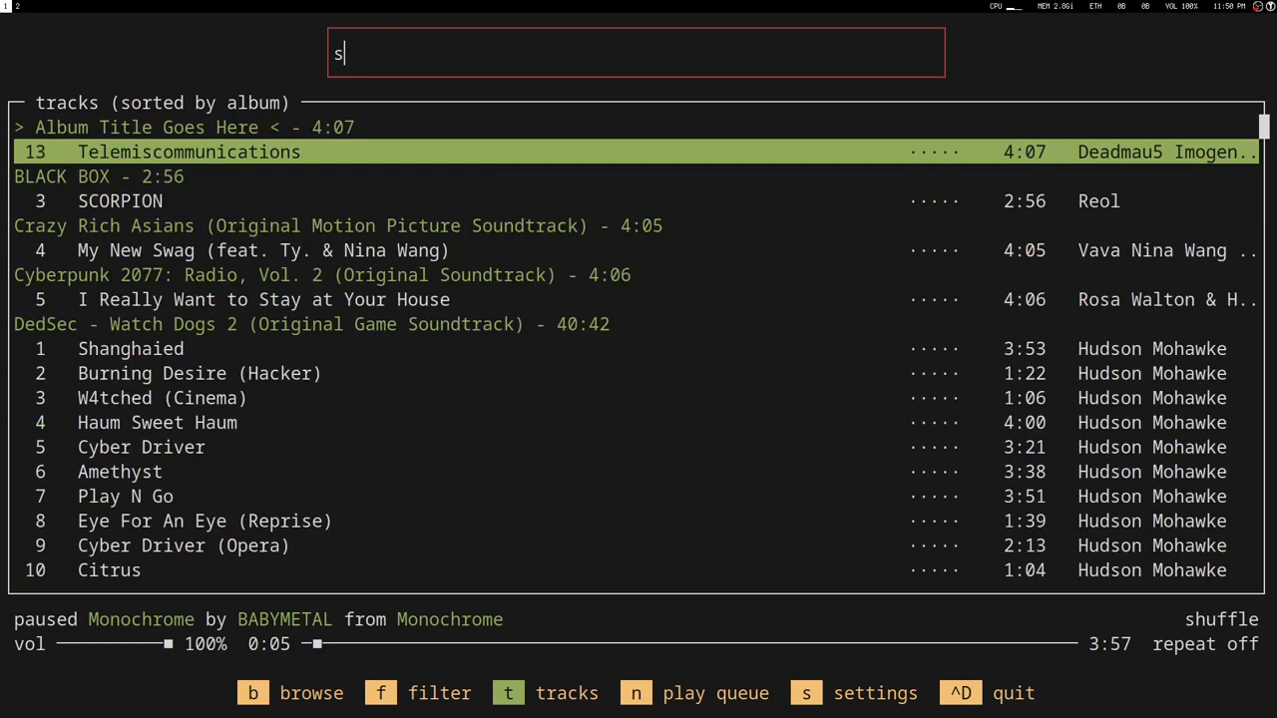
{"action": "type", "text": "carlet f"}
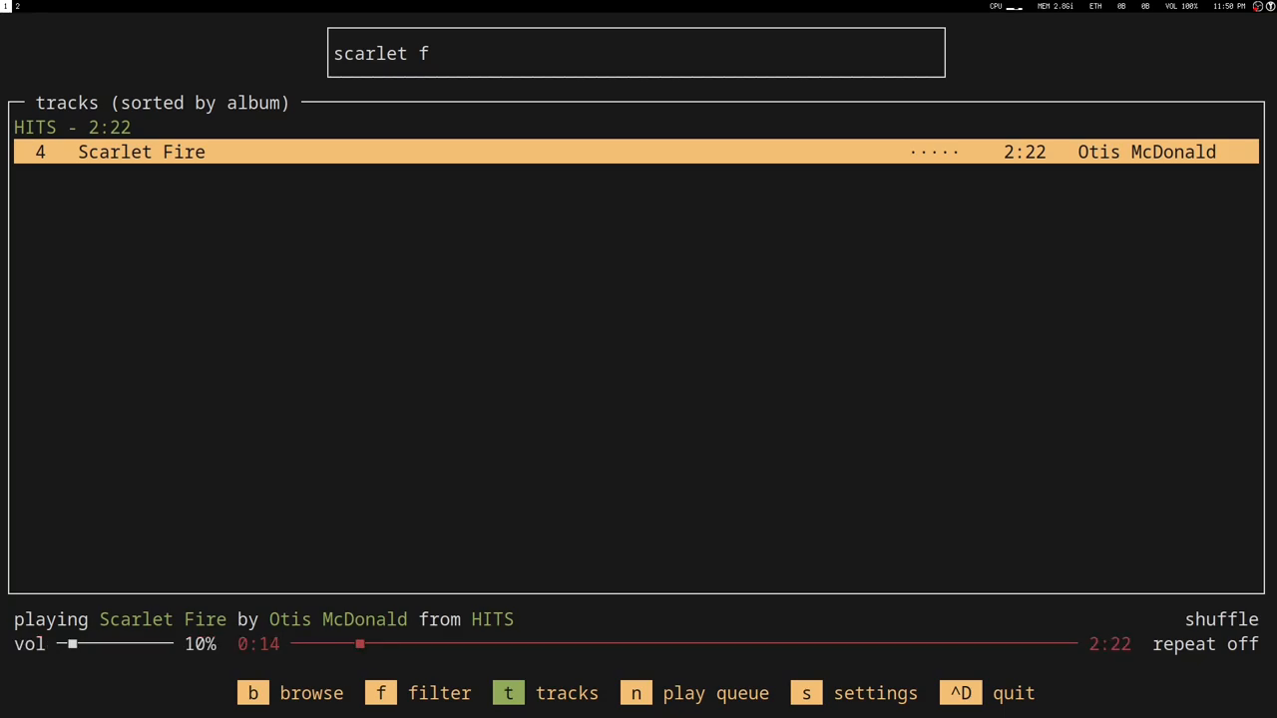
Pause Scarlet Fire, raise volume to about 65%, resume, then pause again.
{"action": "key", "text": "space"}
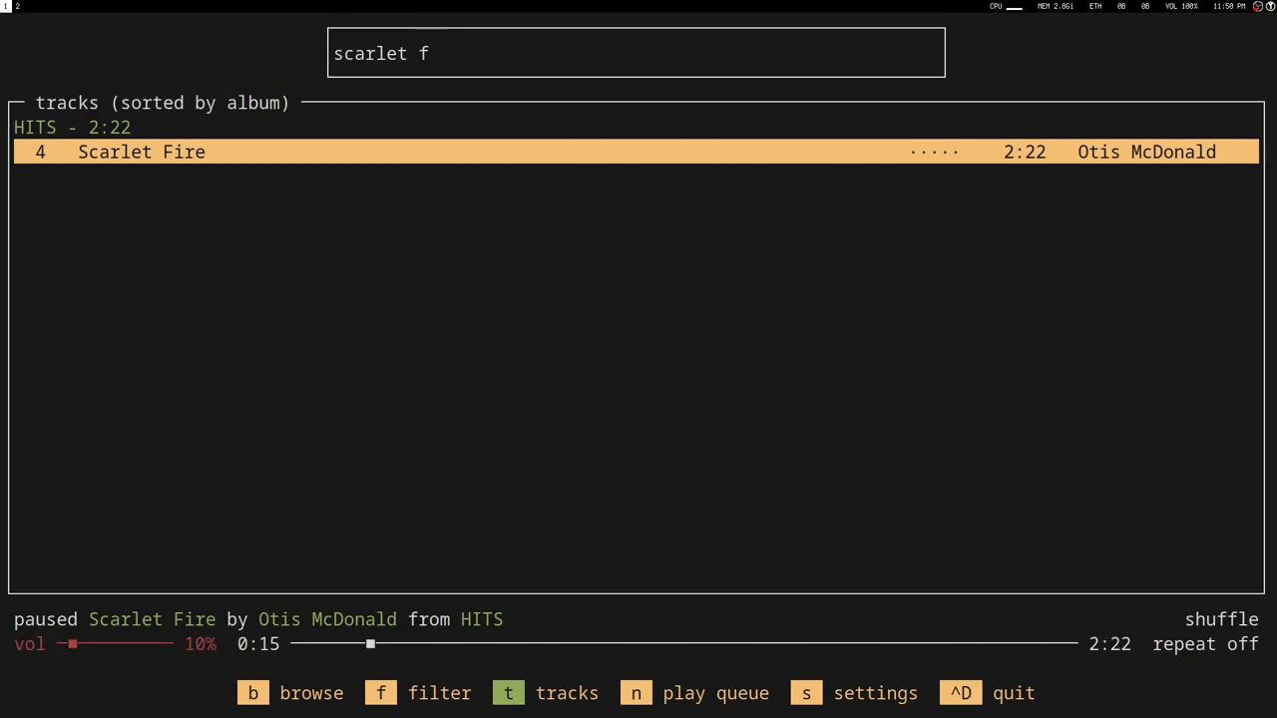
{"action": "left_click_drag", "start_coordinate": [72, 644], "coordinate": [126, 644]}
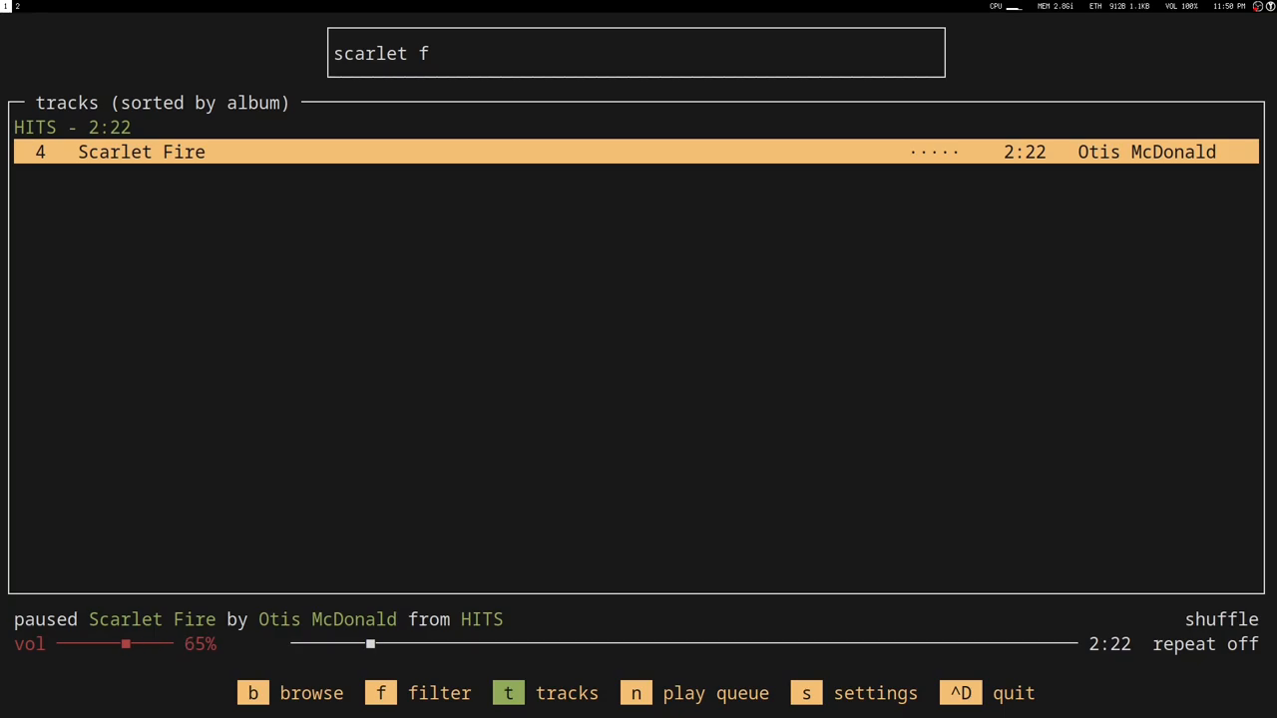
{"action": "left_click", "coordinate": [322, 644]}
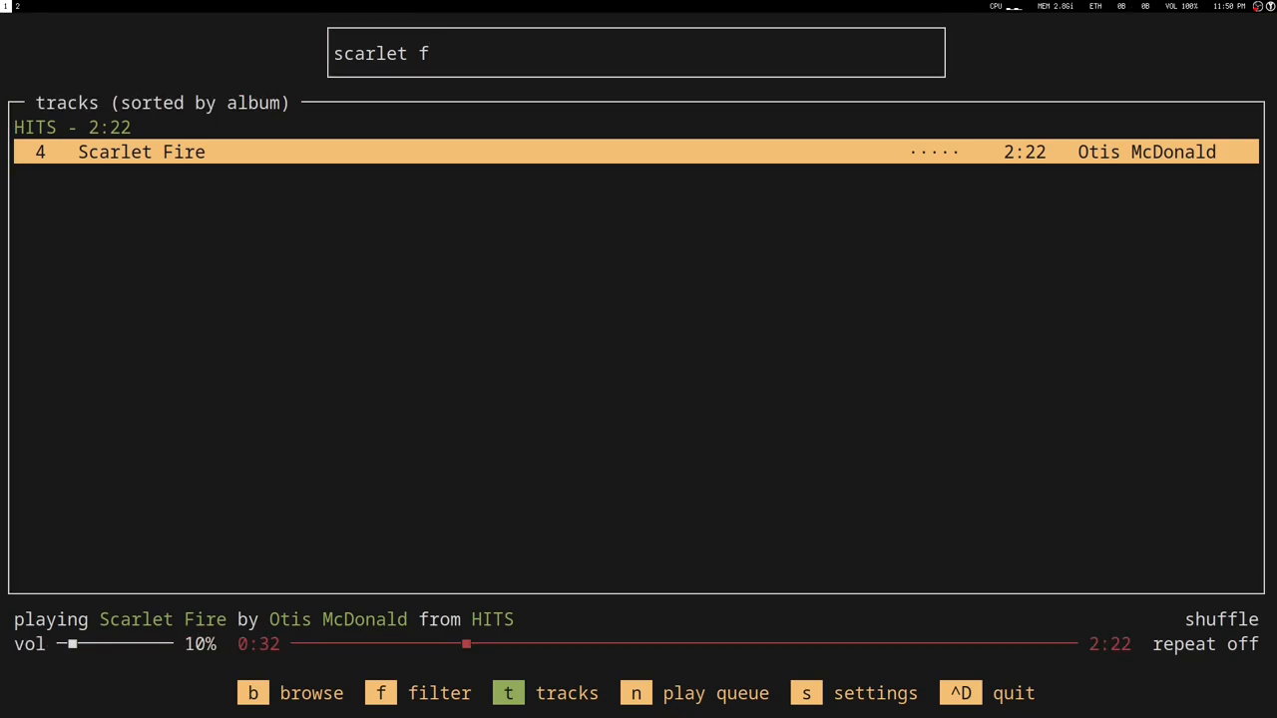
{"action": "key", "text": "space"}
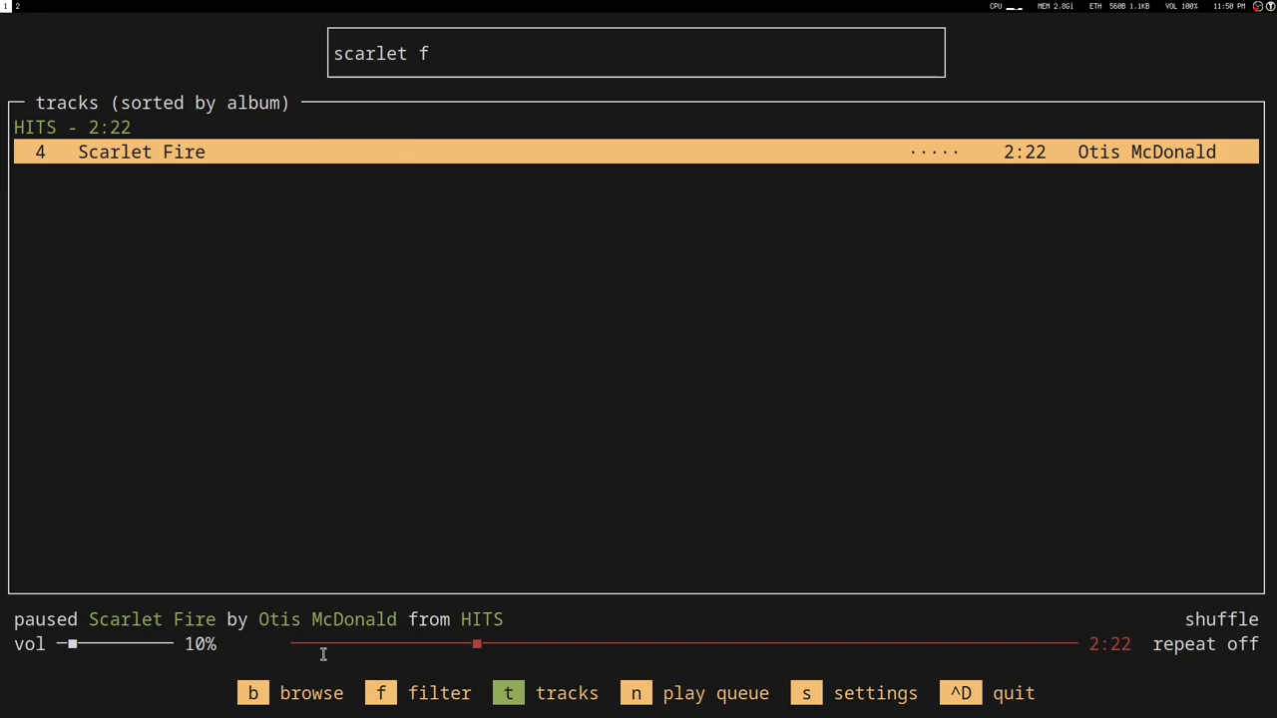
{"action": "mouse_move", "coordinate": [809, 638]}
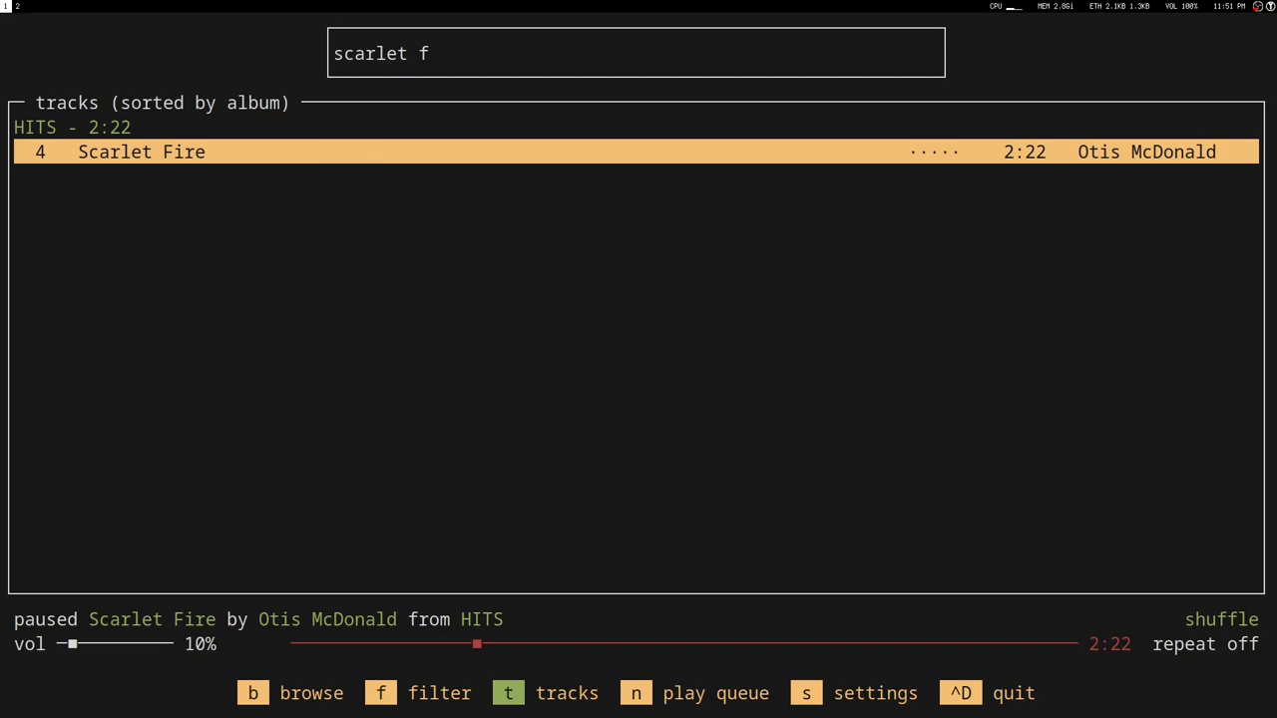
{"action": "key", "text": "r"}
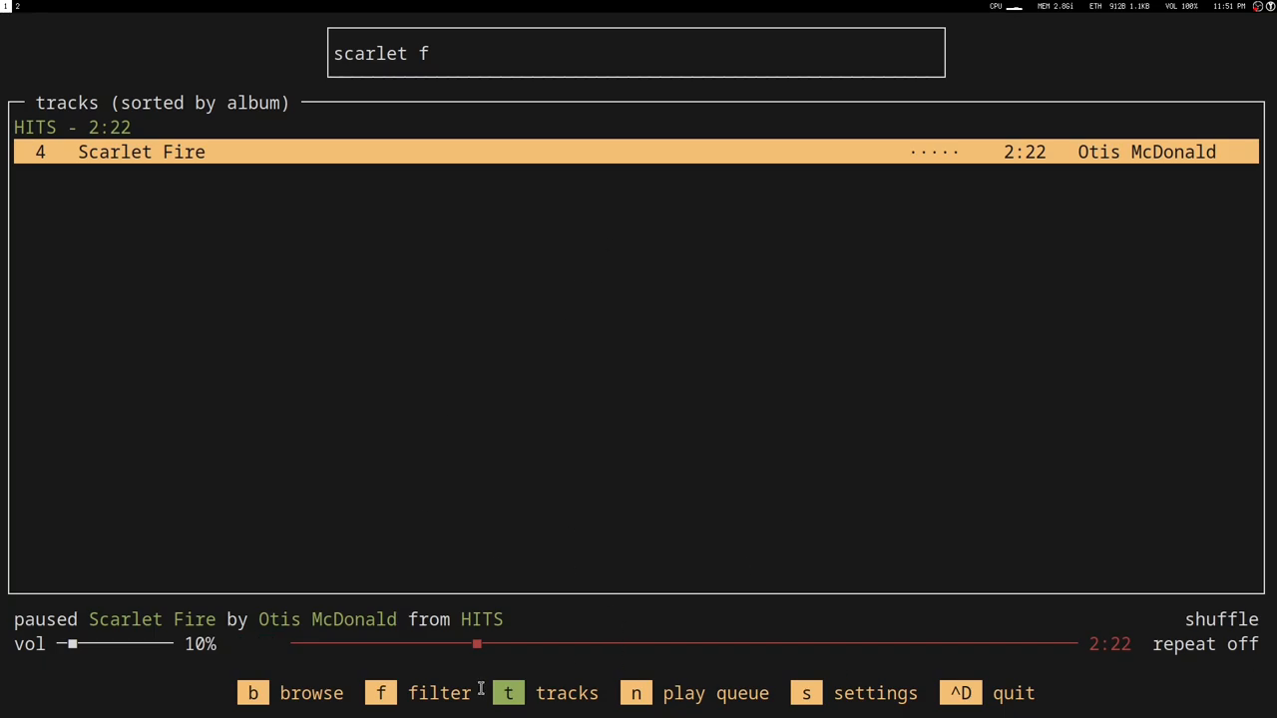
Open the artist/album/genre filter view and search 'aimer' to narrow artists to Aimer.
{"action": "left_click", "coordinate": [380, 692]}
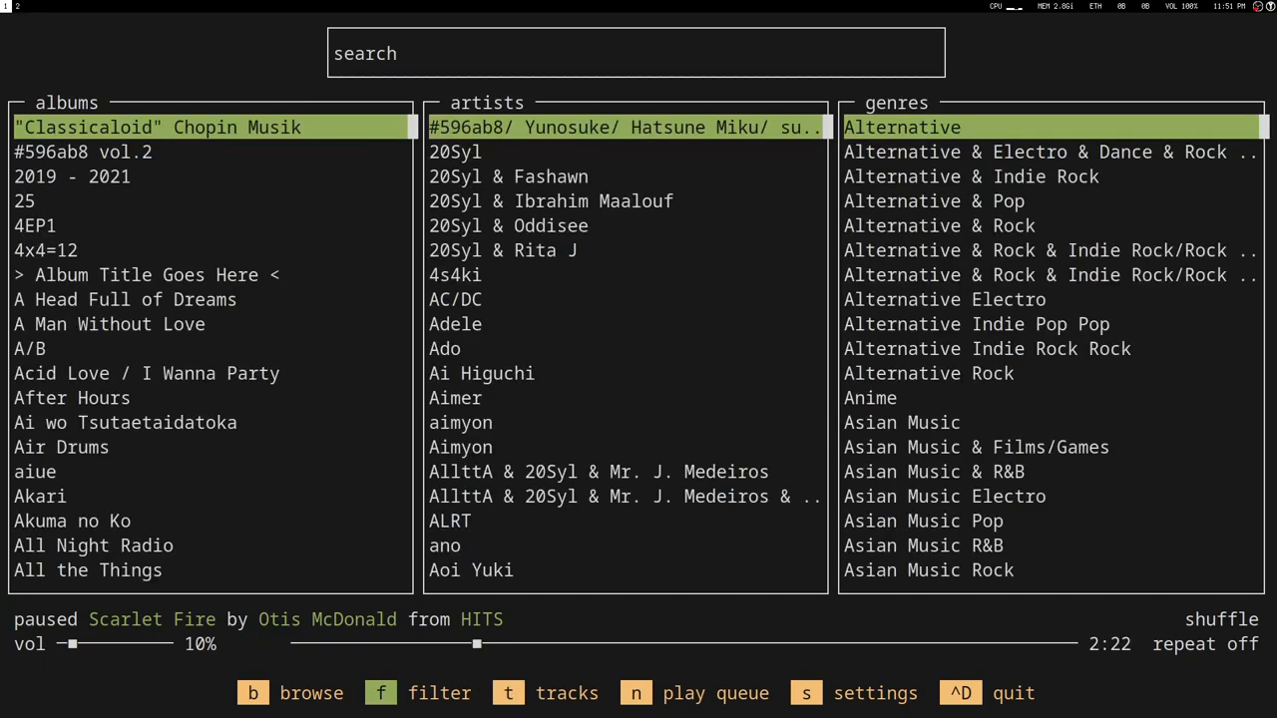
{"action": "mouse_move", "coordinate": [167, 379]}
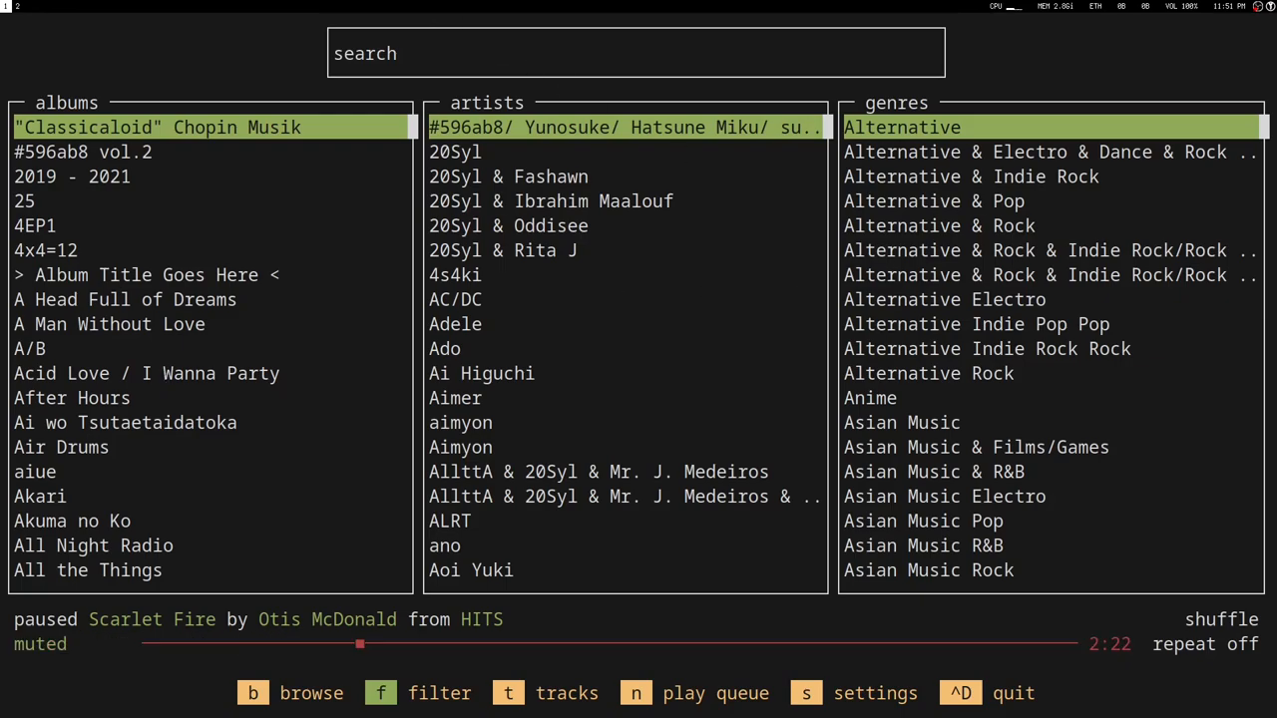
{"action": "type", "text": "aimer"}
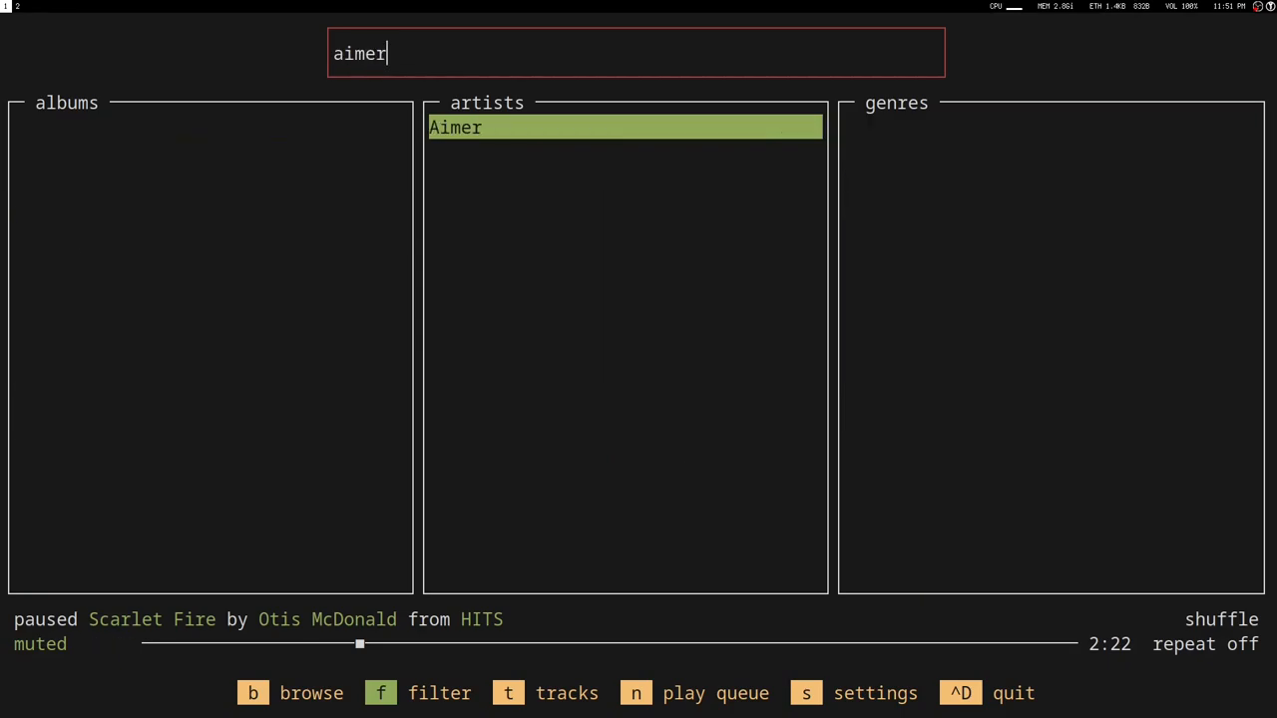
{"action": "mouse_move", "coordinate": [609, 150]}
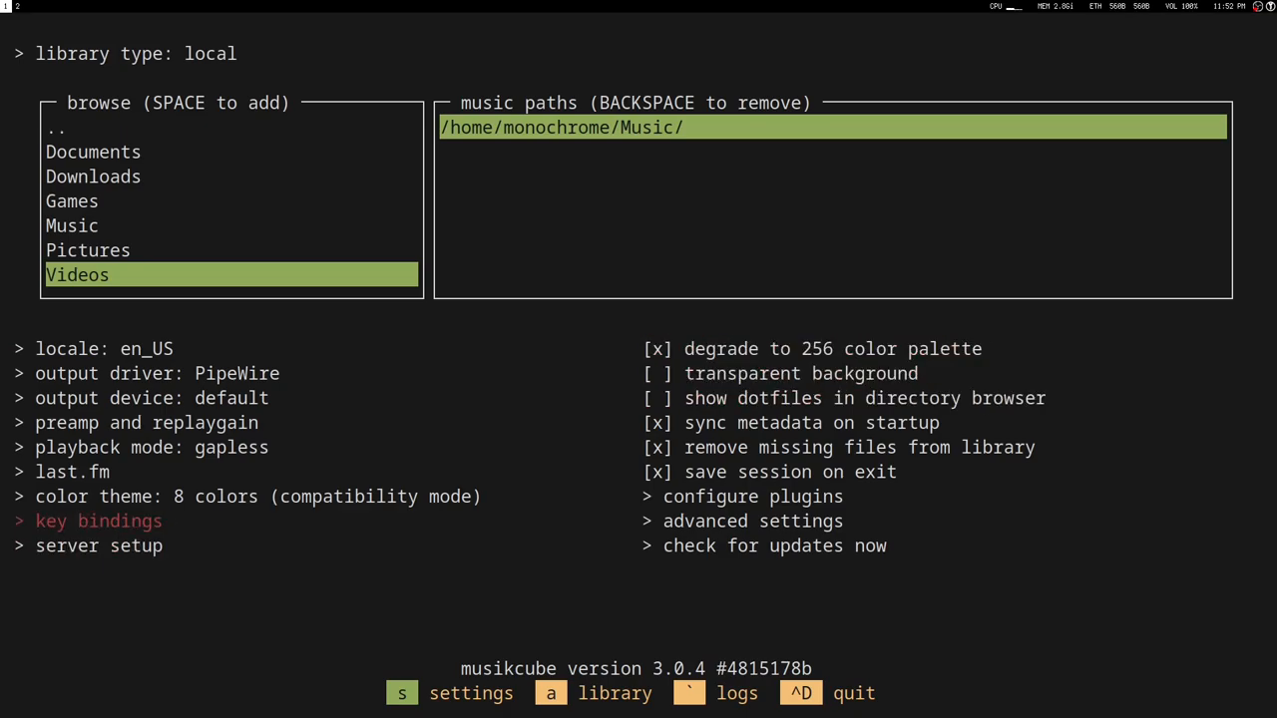
Return from settings to the library and show the queue holding 'Scarlet Fire'.
{"action": "left_click", "coordinate": [97, 521]}
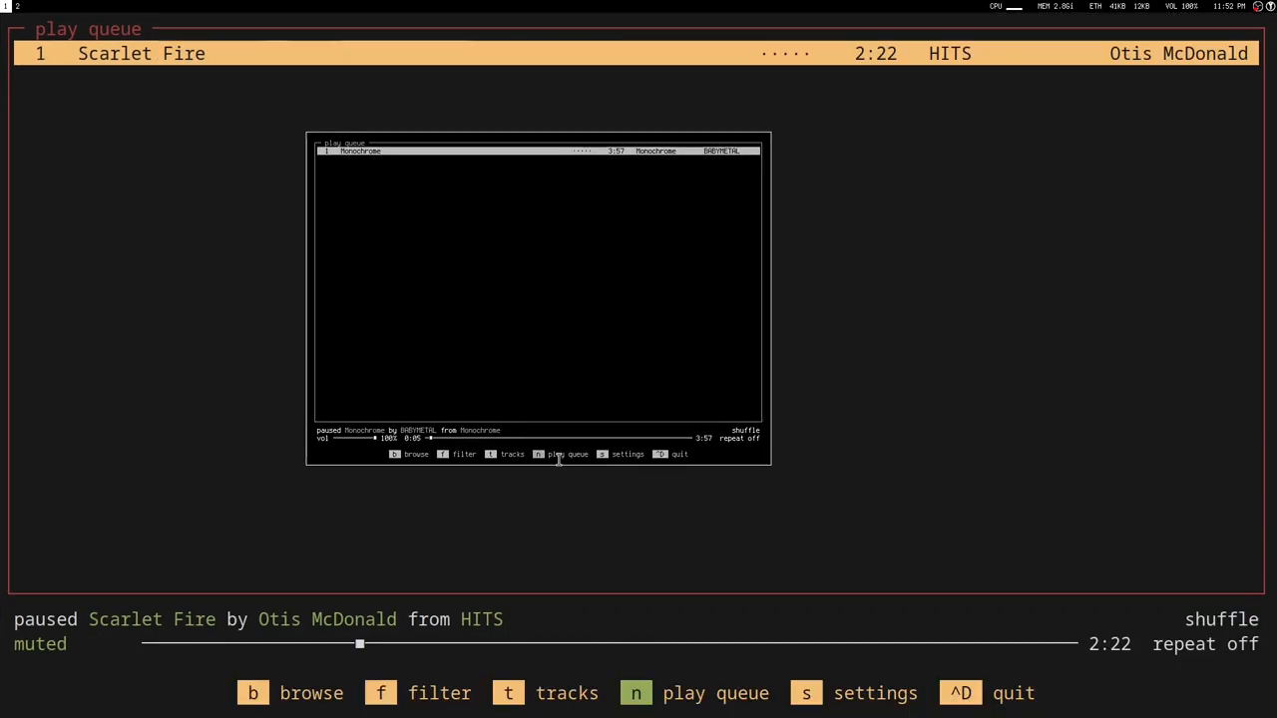
{"action": "mouse_move", "coordinate": [516, 363]}
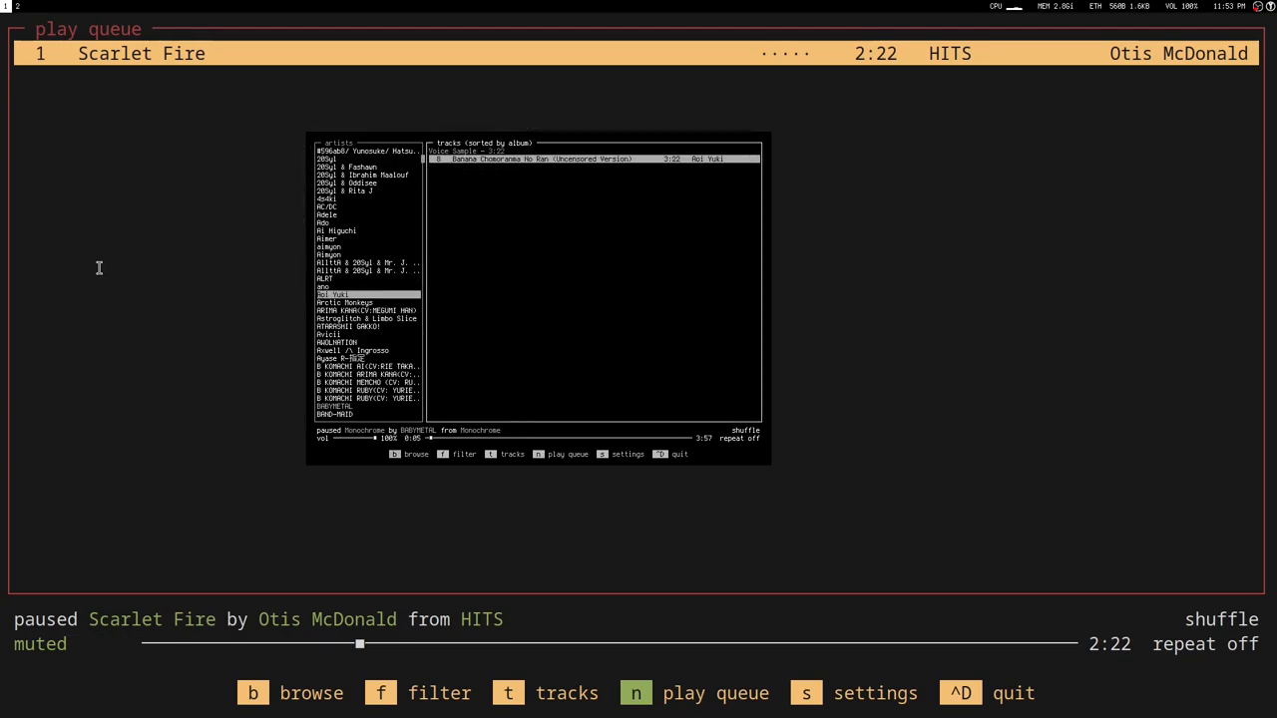
{"action": "mouse_move", "coordinate": [177, 108]}
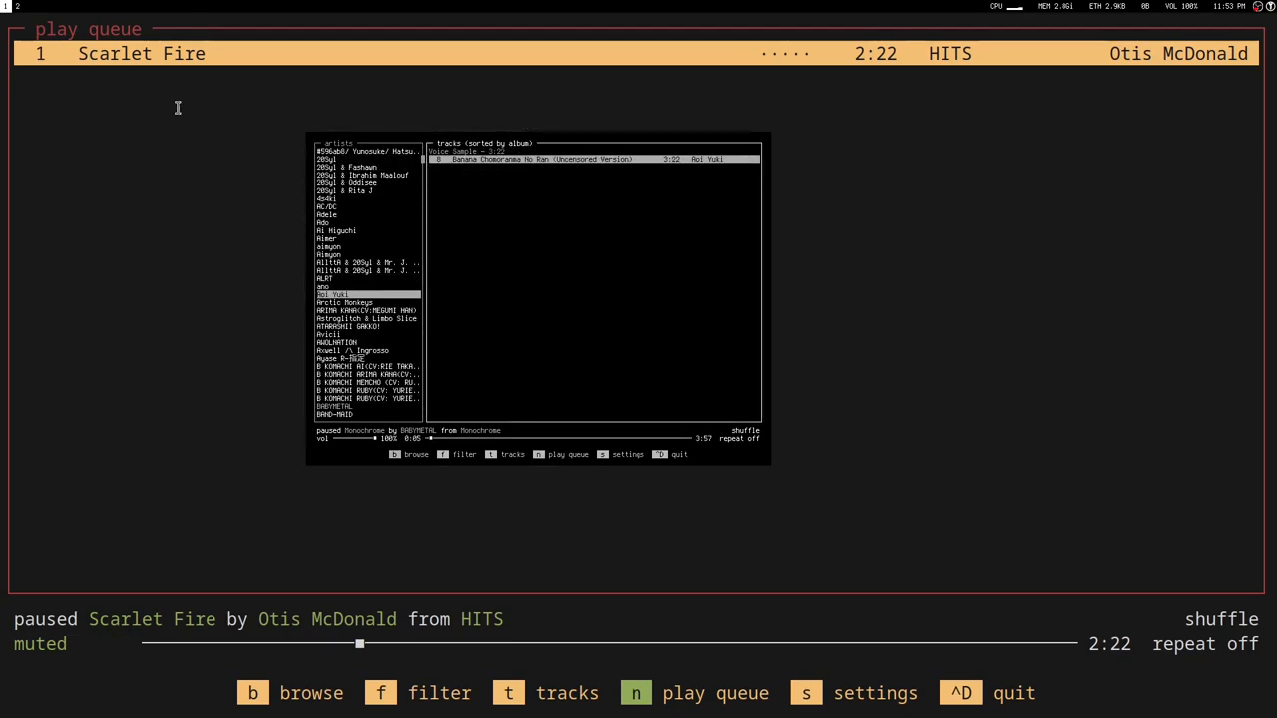
{"action": "mouse_move", "coordinate": [513, 327]}
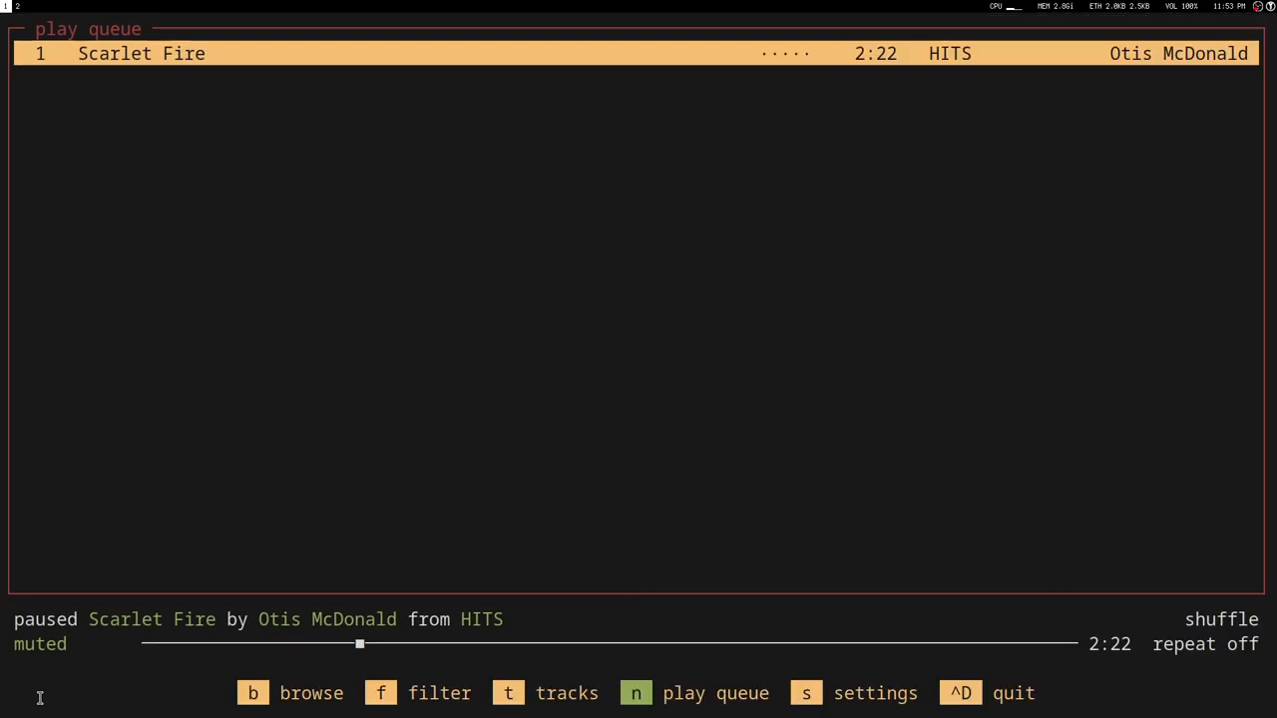
Open settings from the bottom shortcut bar, leaving Scarlet Fire paused.
{"action": "left_click", "coordinate": [806, 693]}
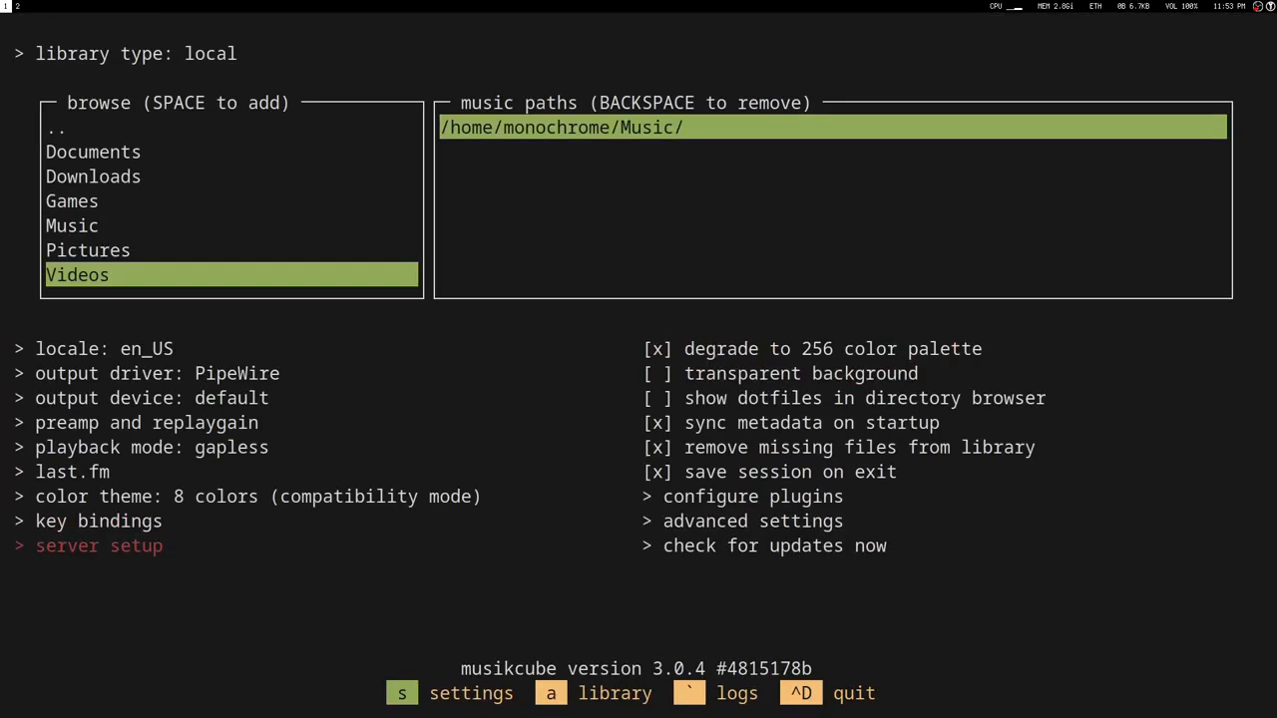
Switch the color theme to default and dismiss the restart notice.
{"action": "key", "text": "up"}
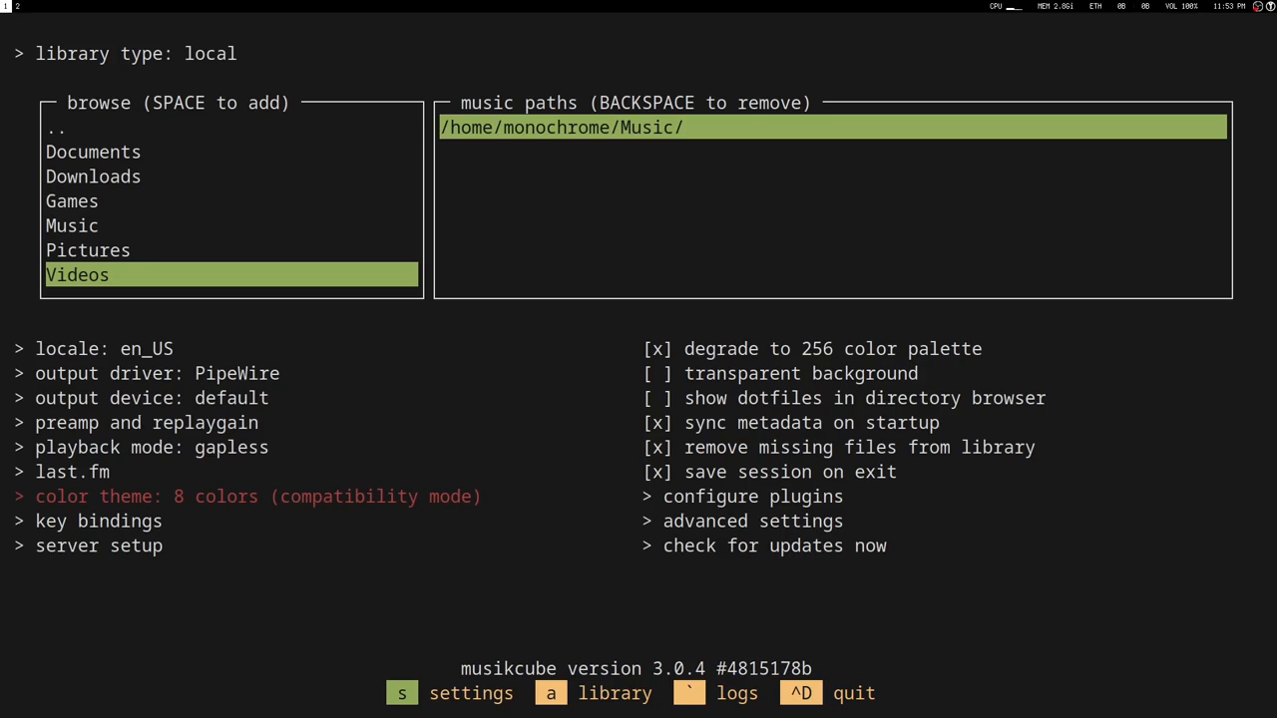
{"action": "left_click", "coordinate": [256, 496]}
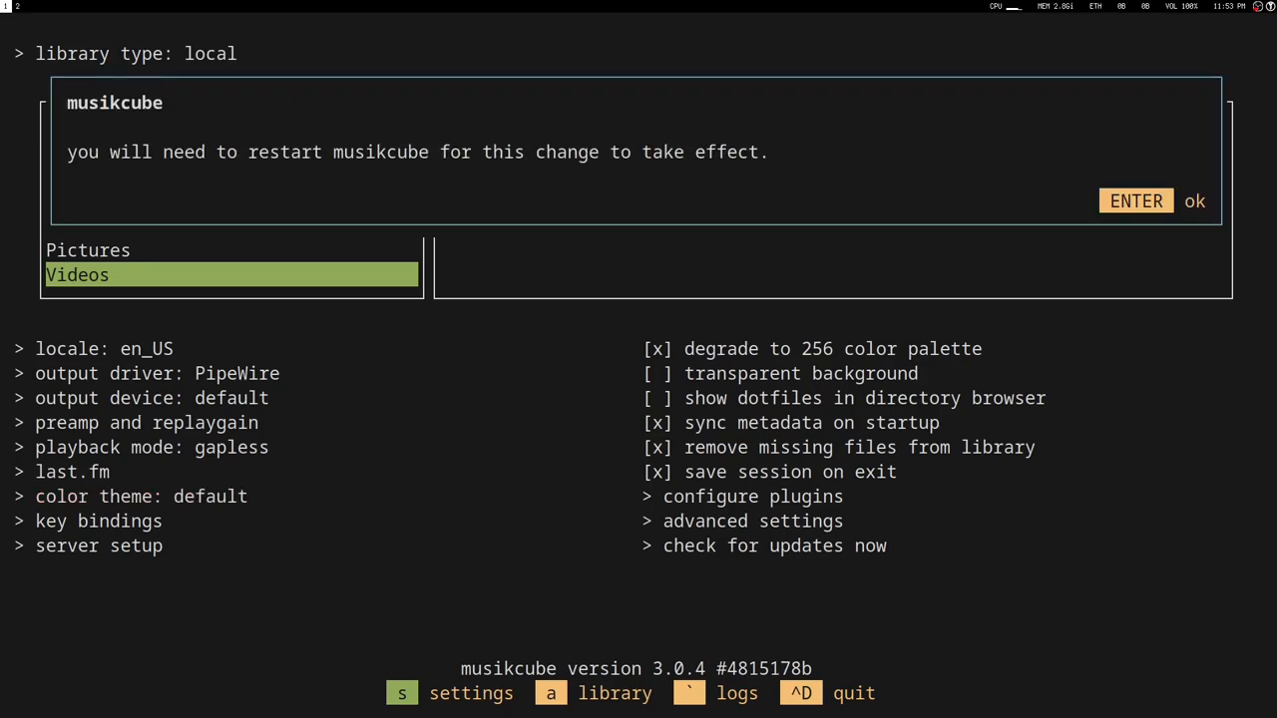
{"action": "left_click", "coordinate": [1136, 200]}
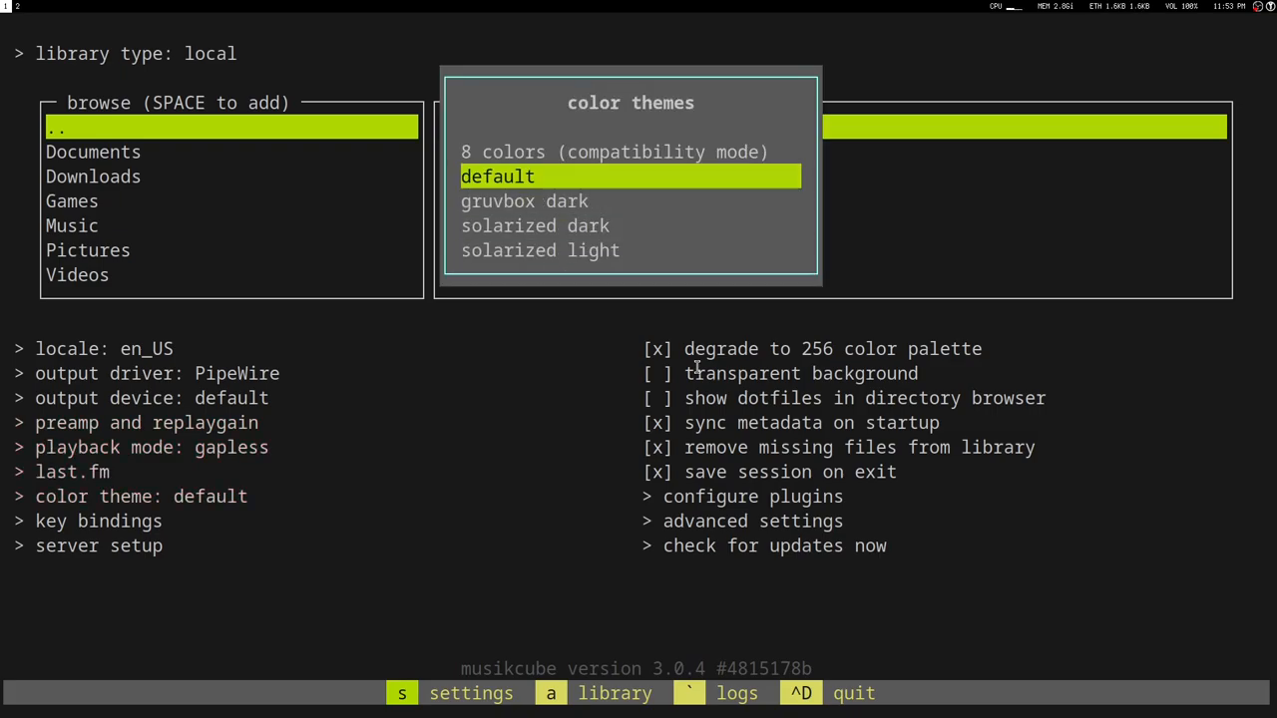
Revert the color theme to 8 colors (compatibility mode) and dismiss the theme list.
{"action": "key", "text": "up"}
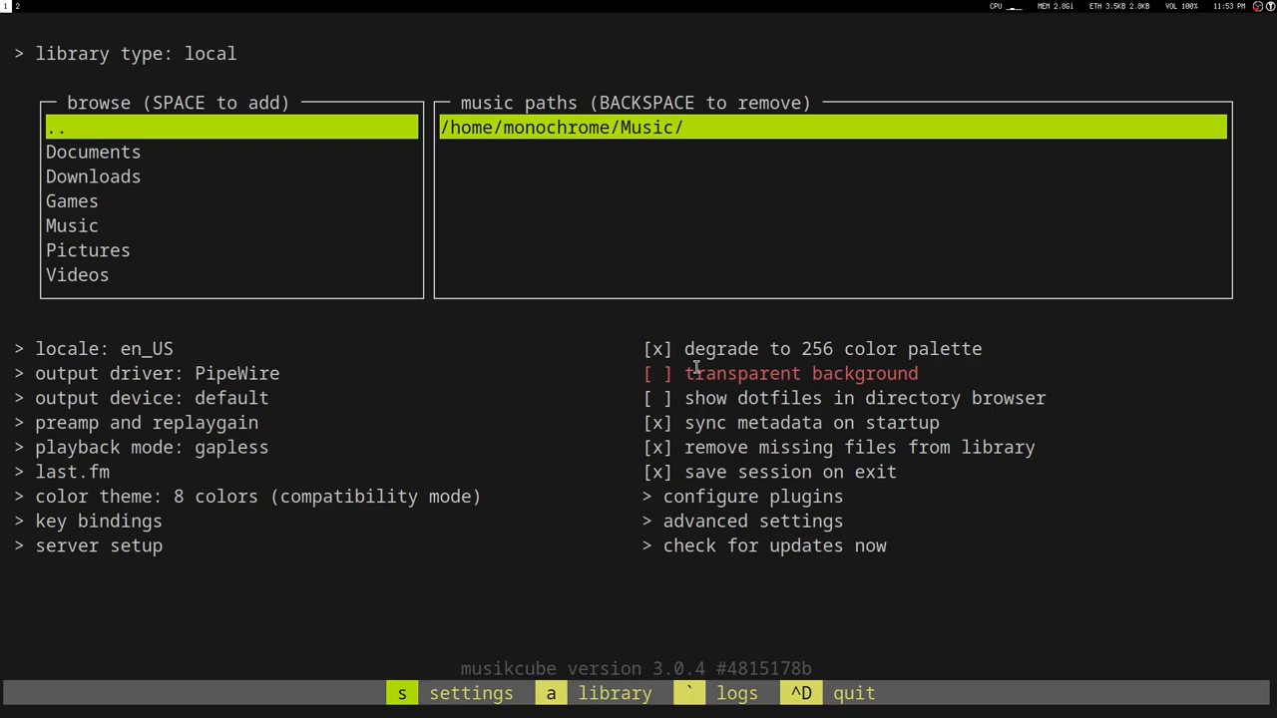
{"action": "mouse_move", "coordinate": [668, 376]}
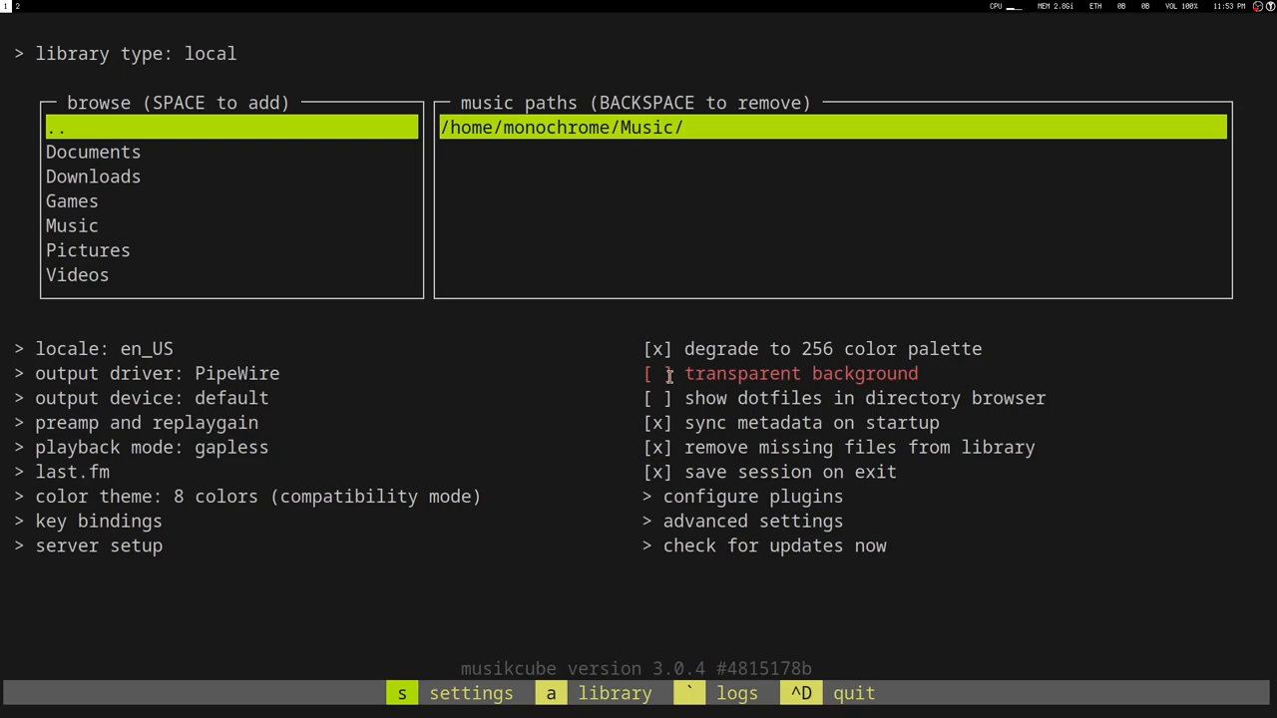